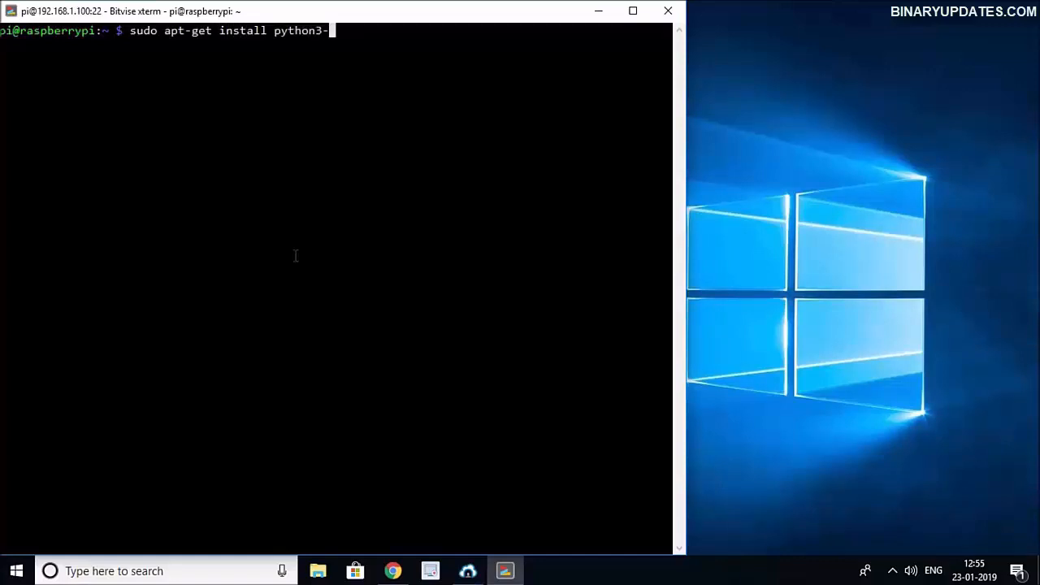
- Install python3-pip on the Pi, which reports it is already the newest version
{"action": "key", "text": "Return"}
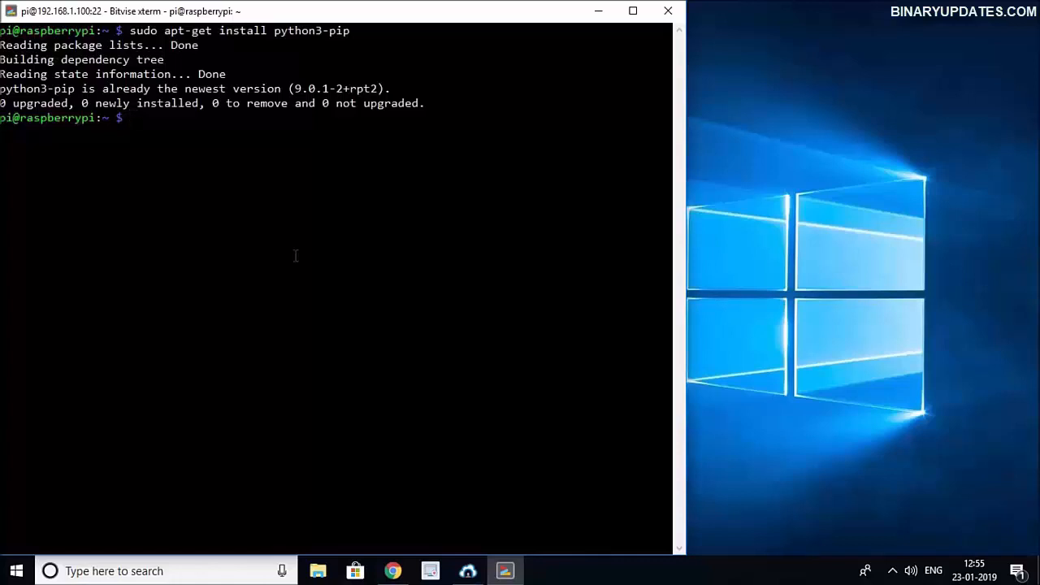
- Install Flask with 'sudo pip3 install flask', which shows it is already installed
{"action": "type", "text": "sudo"}
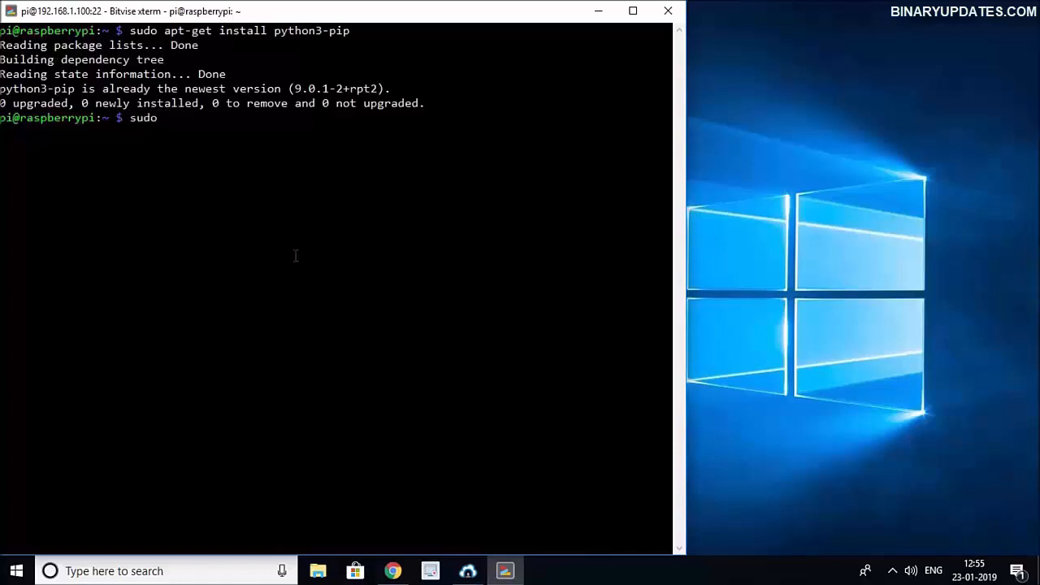
{"action": "type", "text": "pip3 in"}
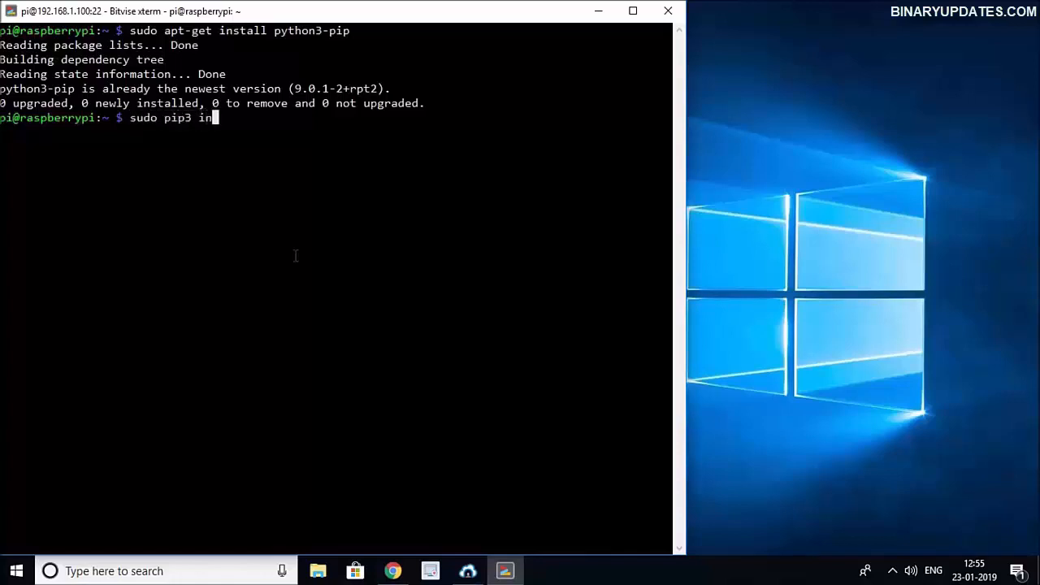
{"action": "type", "text": "stall fla"}
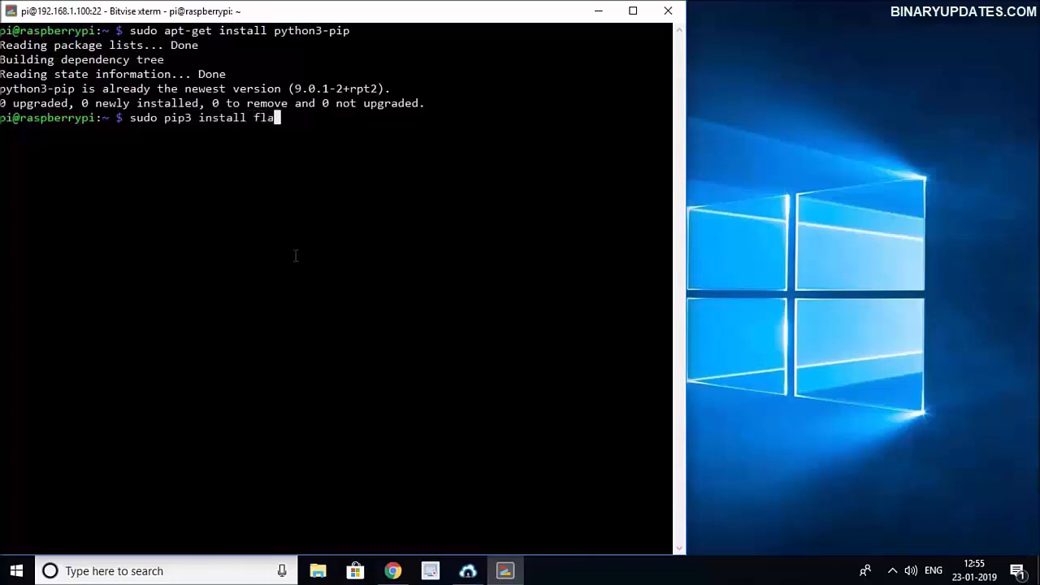
{"action": "type", "text": "sk"}
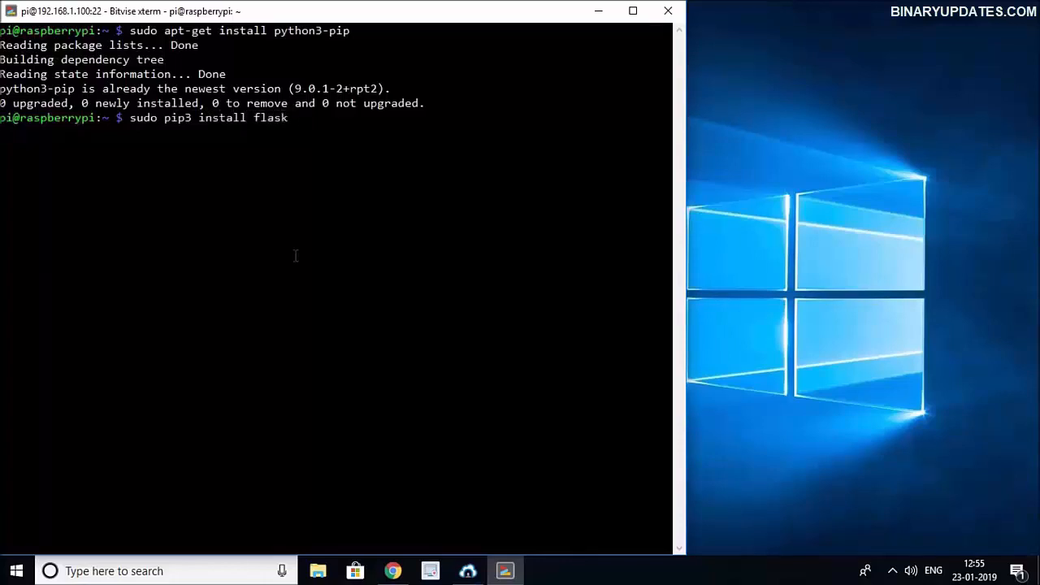
{"action": "key", "text": "Return"}
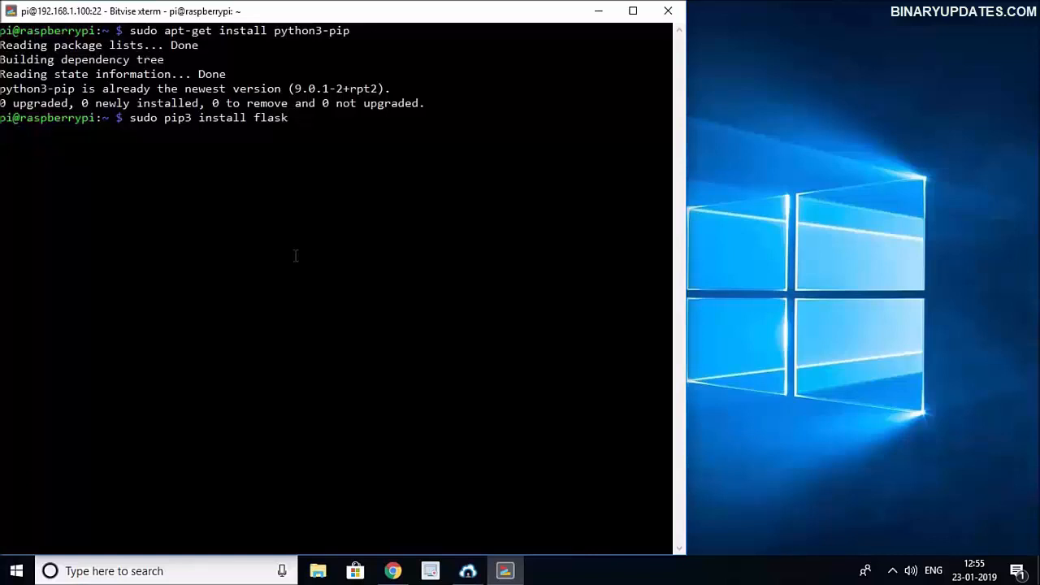
{"action": "key", "text": "Return"}
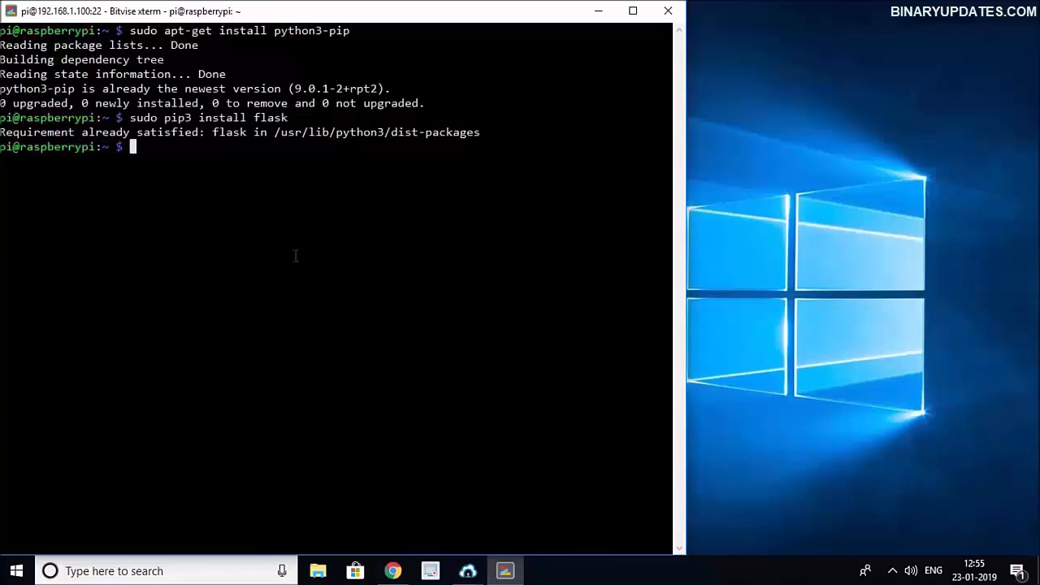
- Check the Flask version, confirming Flask 0.12.1 on Python 3.5.3
{"action": "type", "text": "flask"}
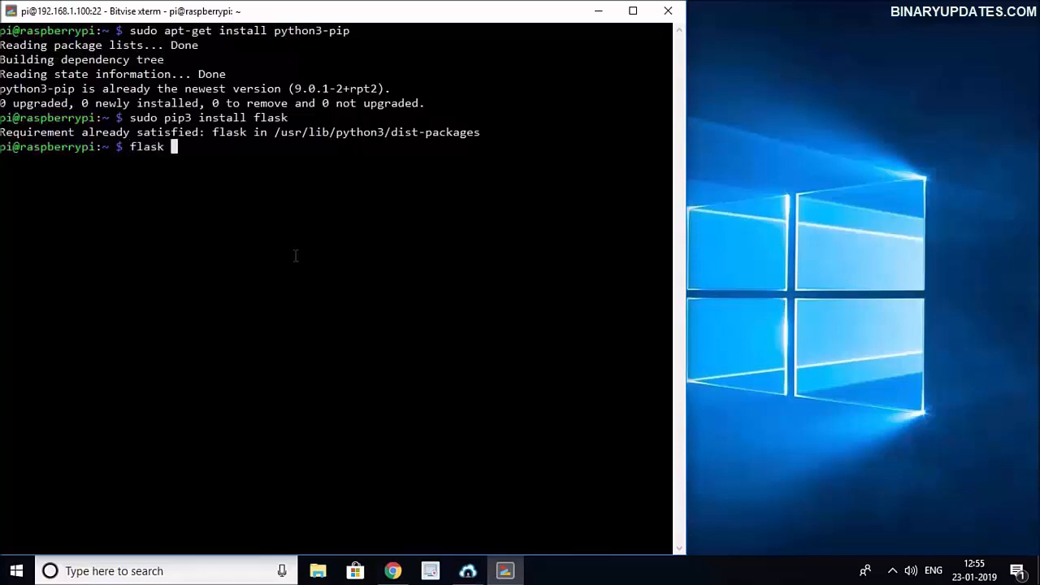
{"action": "type", "text": "--version"}
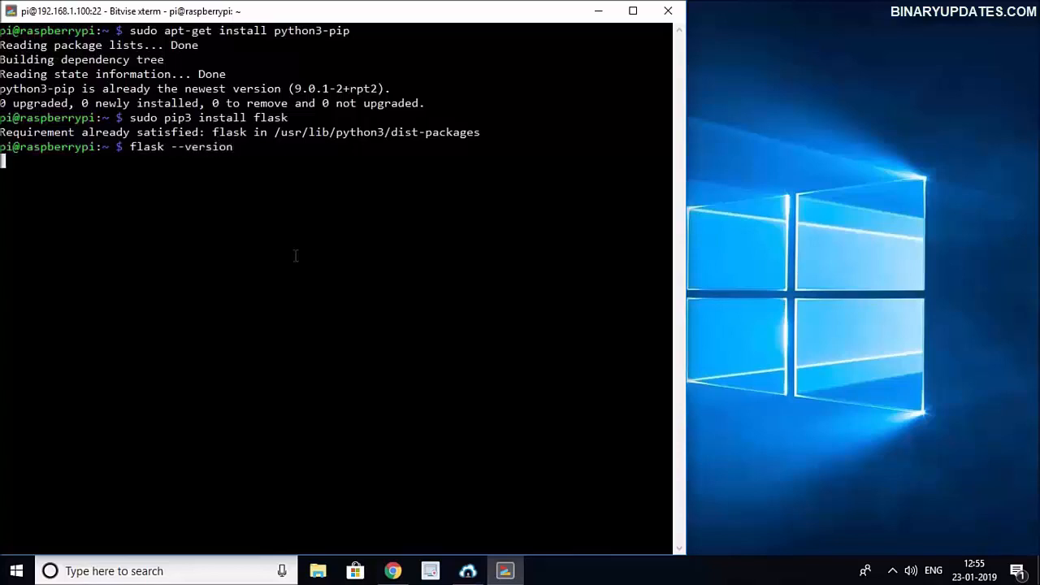
{"action": "key", "text": "Return"}
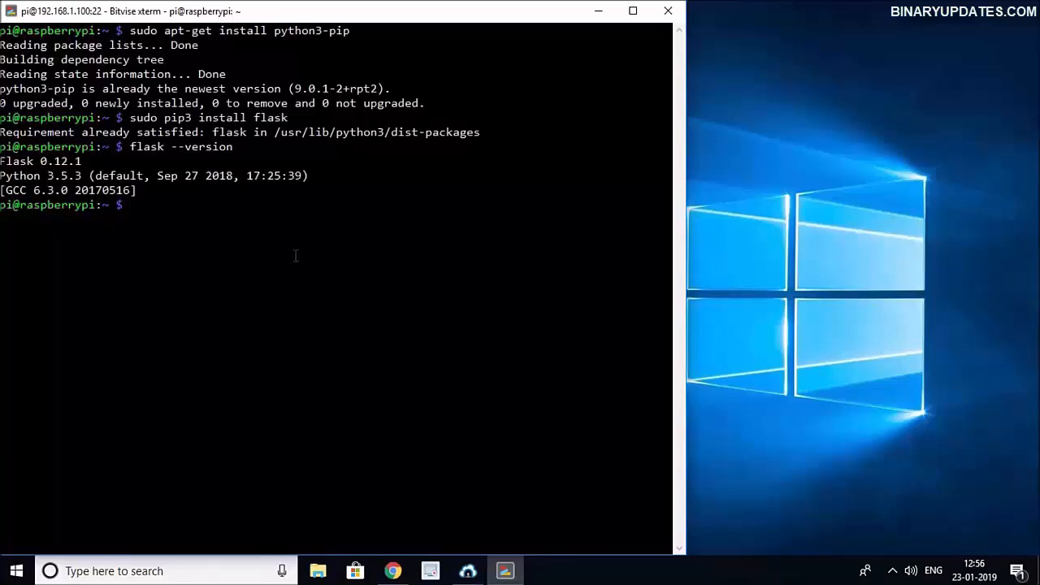
- Clear the terminal and create mywebserver.py in nano with sudo
{"action": "type", "text": "clear"}
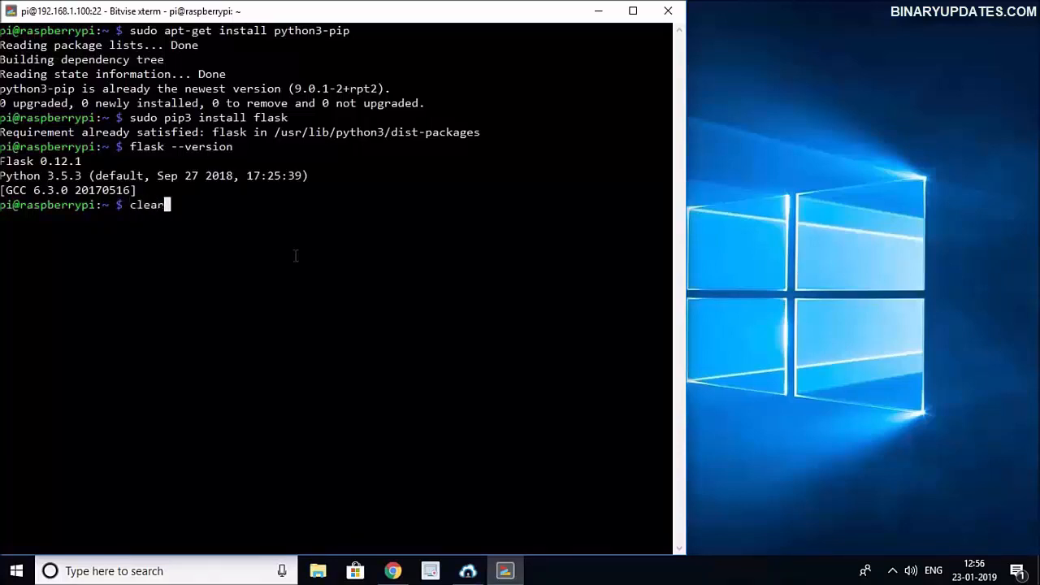
{"action": "key", "text": "Return"}
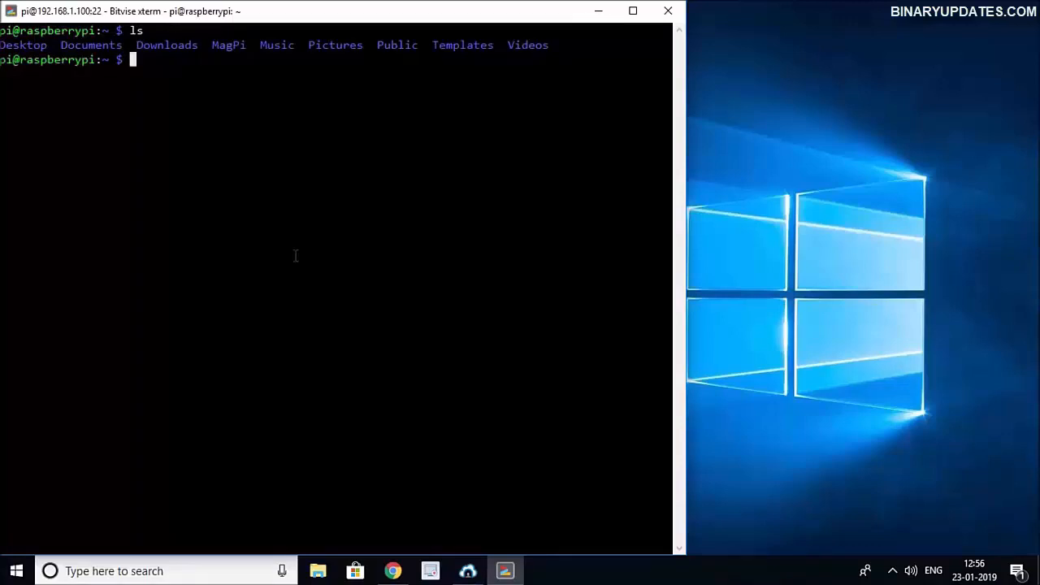
{"action": "type", "text": "sudo"}
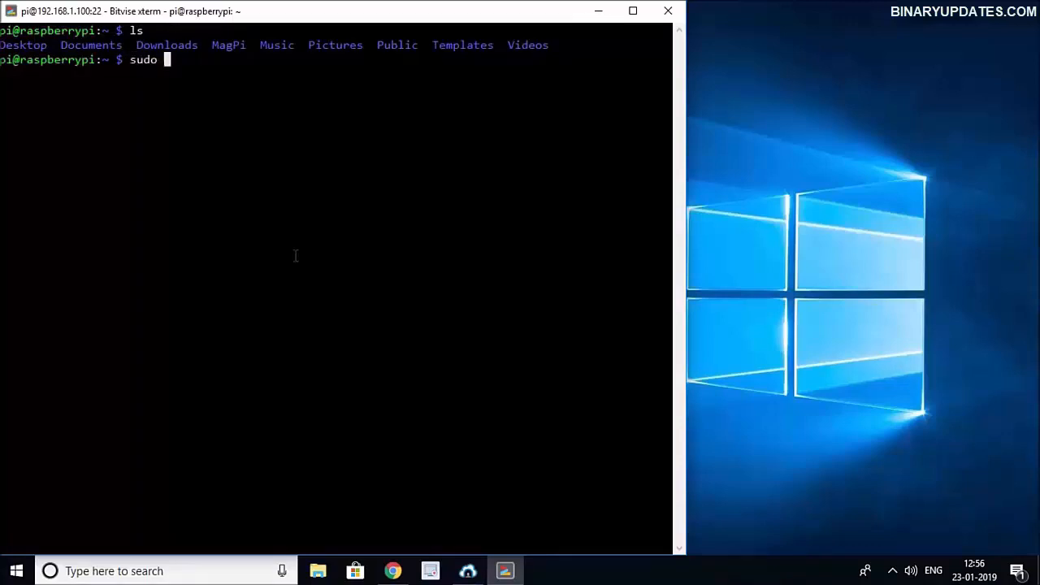
{"action": "type", "text": "nano"}
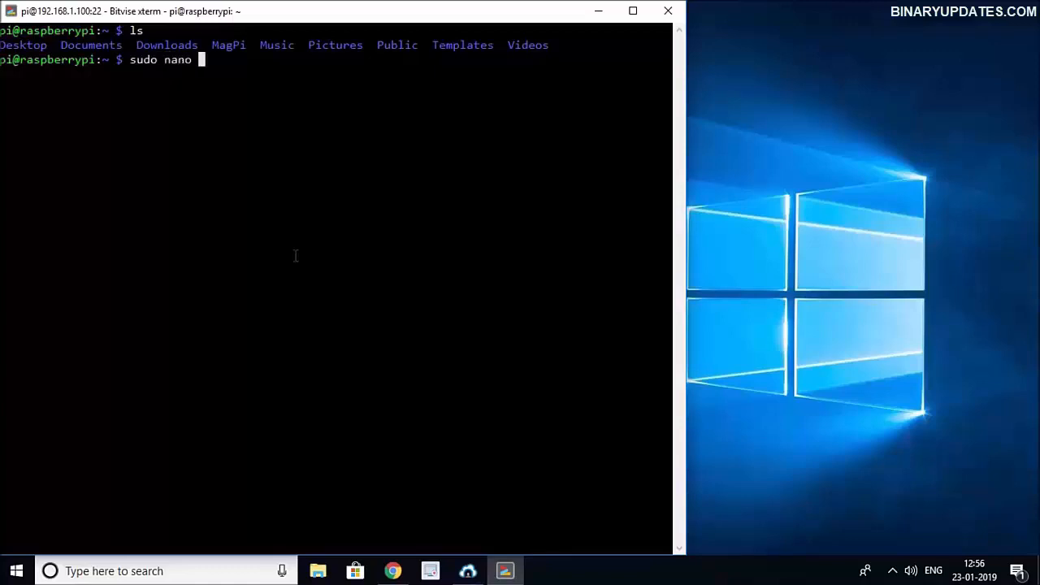
{"action": "type", "text": "myw"}
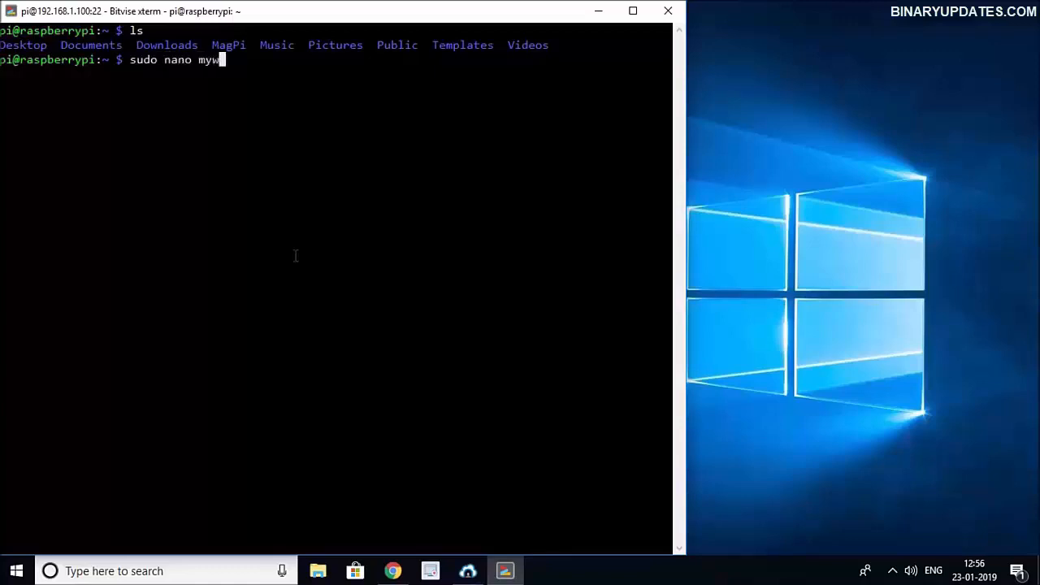
{"action": "type", "text": "ebserevr"}
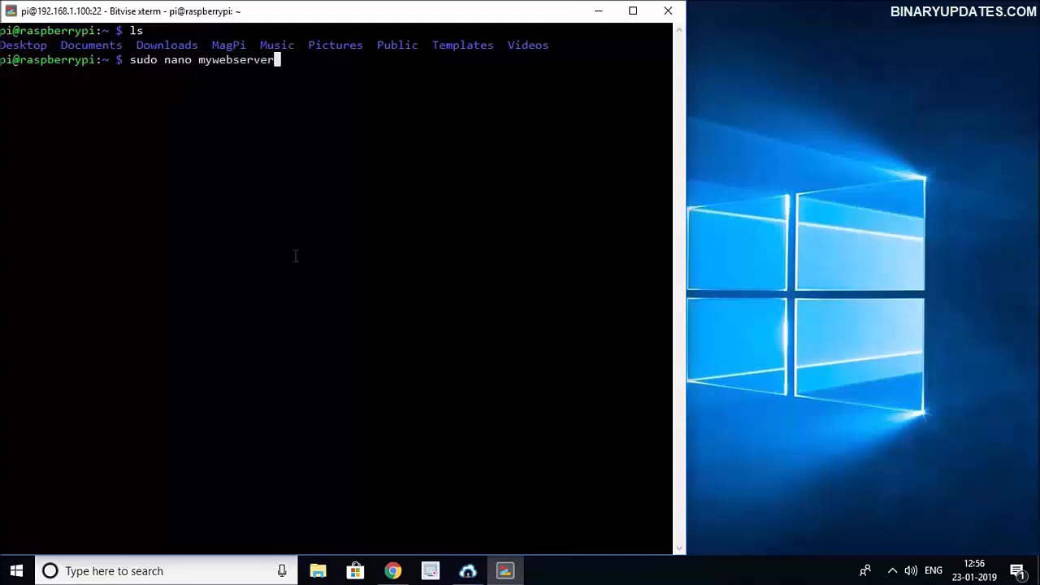
{"action": "key", "text": "Return"}
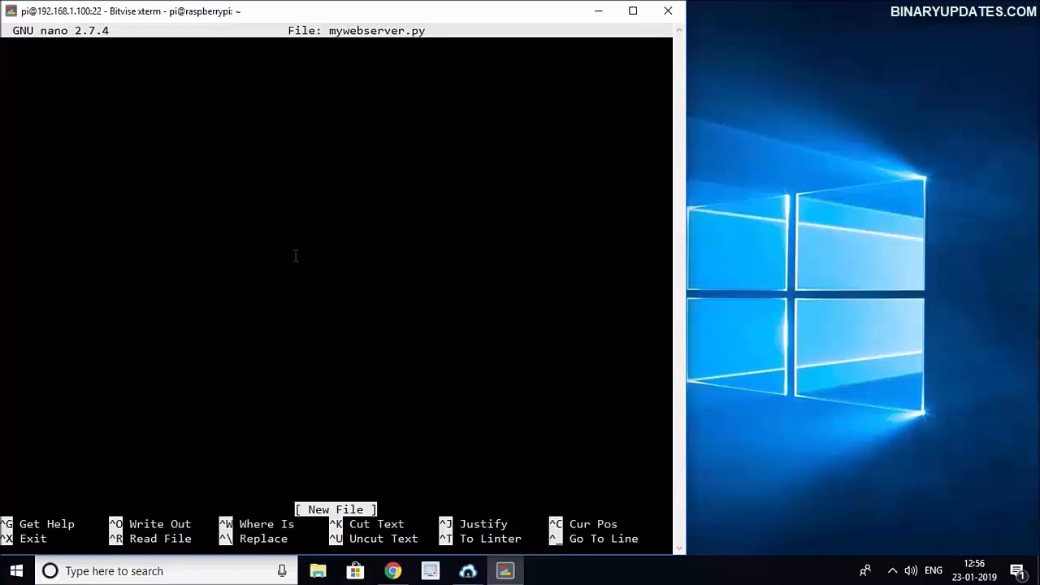
- Type 'from flask import Flask' and 'app = Flask(__name__)' into the script
{"action": "type", "text": "from"}
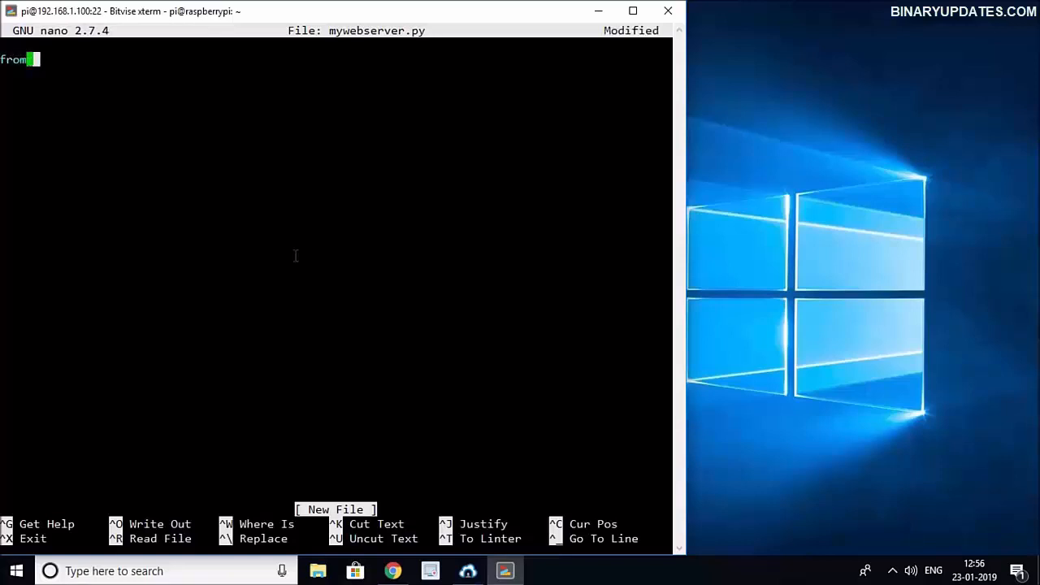
{"action": "type", "text": "f"}
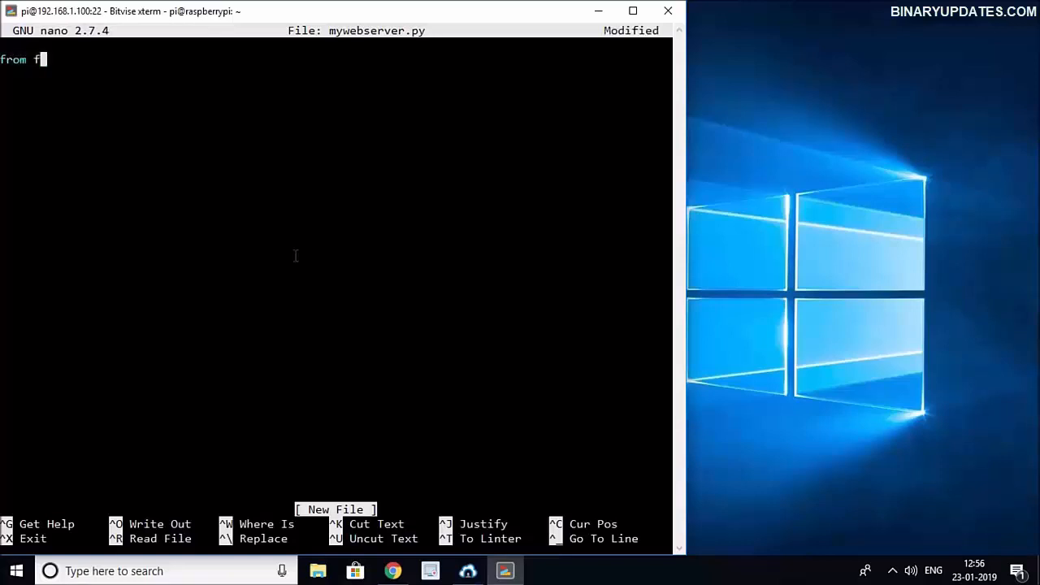
{"action": "type", "text": "lask"}
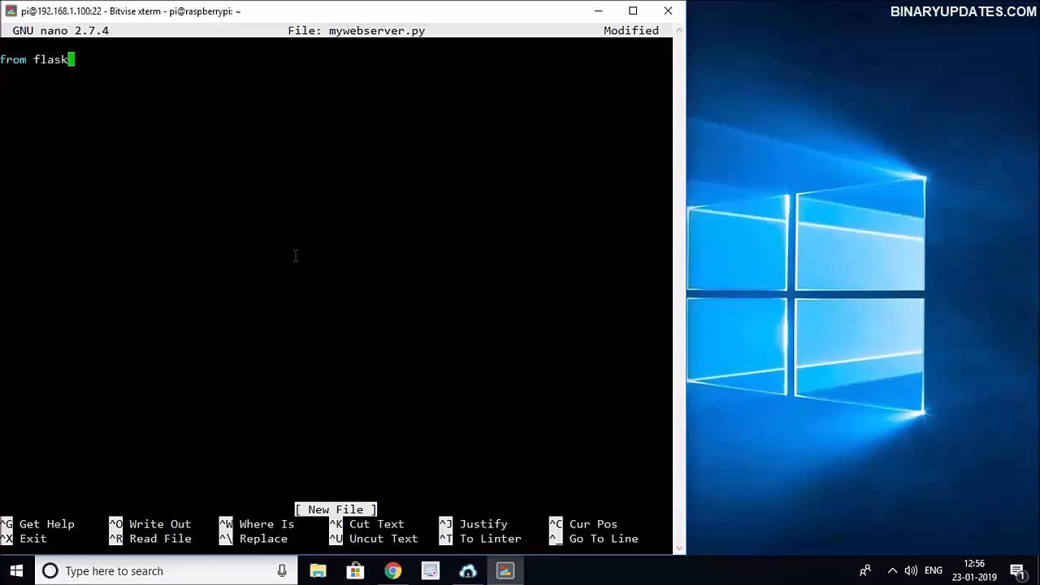
{"action": "type", "text": "impo"}
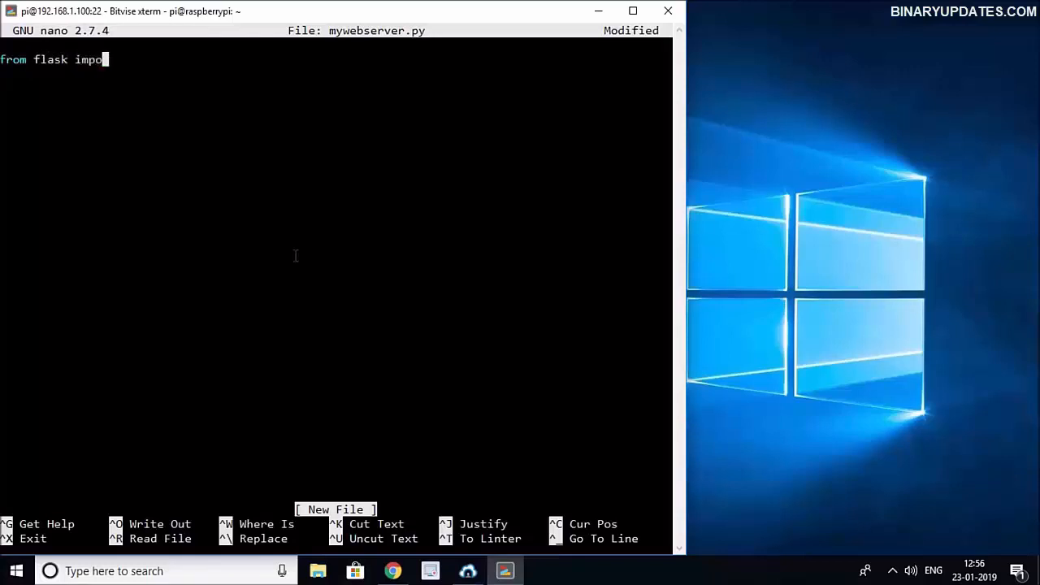
{"action": "type", "text": "rt"}
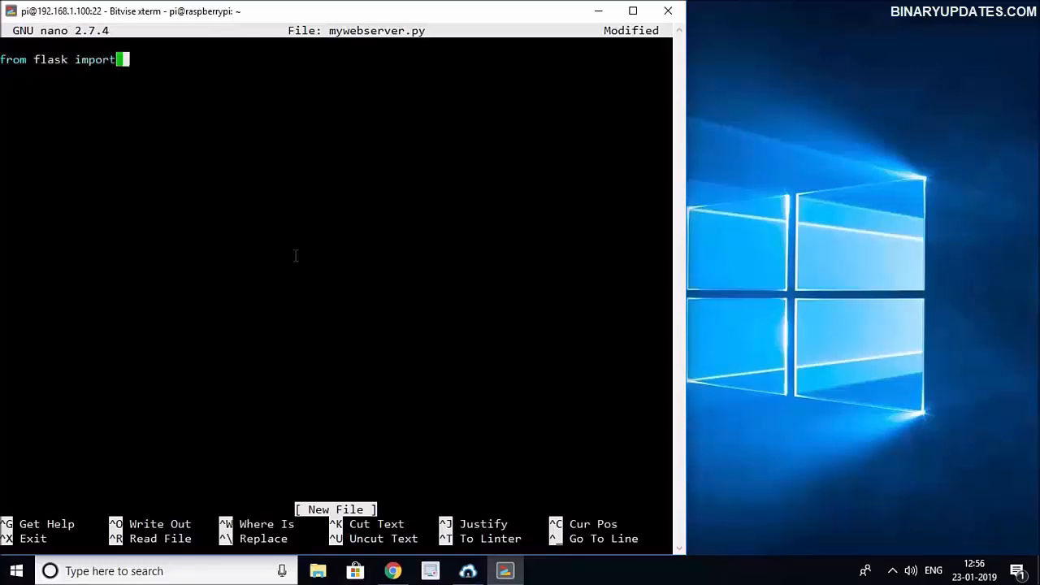
{"action": "type", "text": "Flask"}
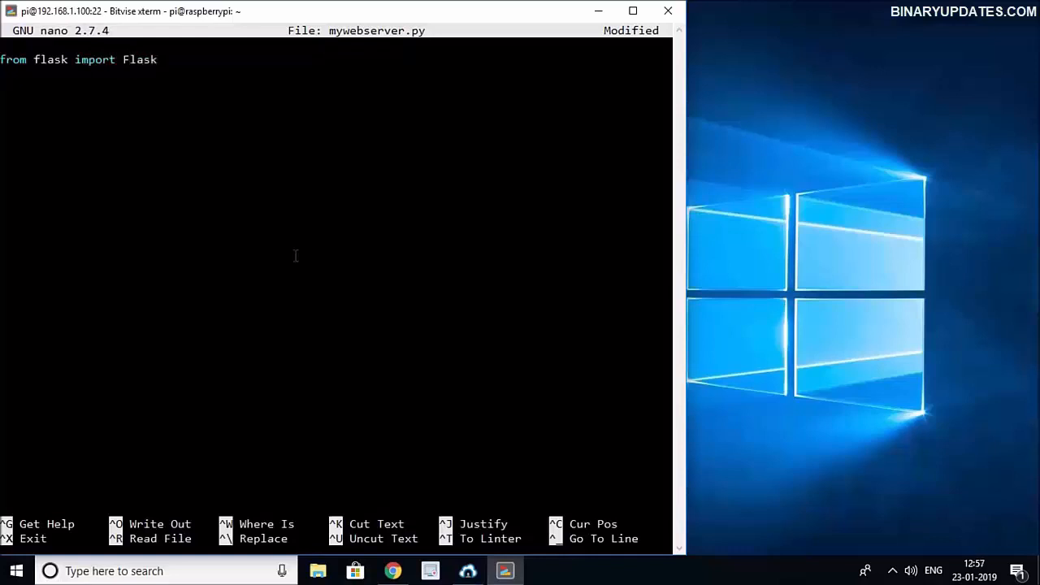
{"action": "type", "text": "app = Flask("}
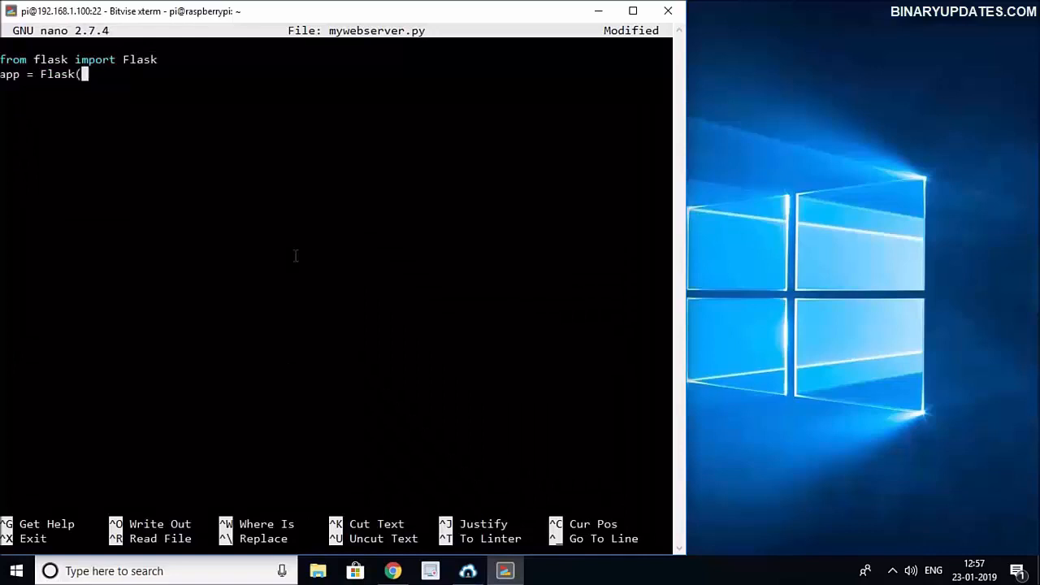
{"action": "type", "text": ")"}
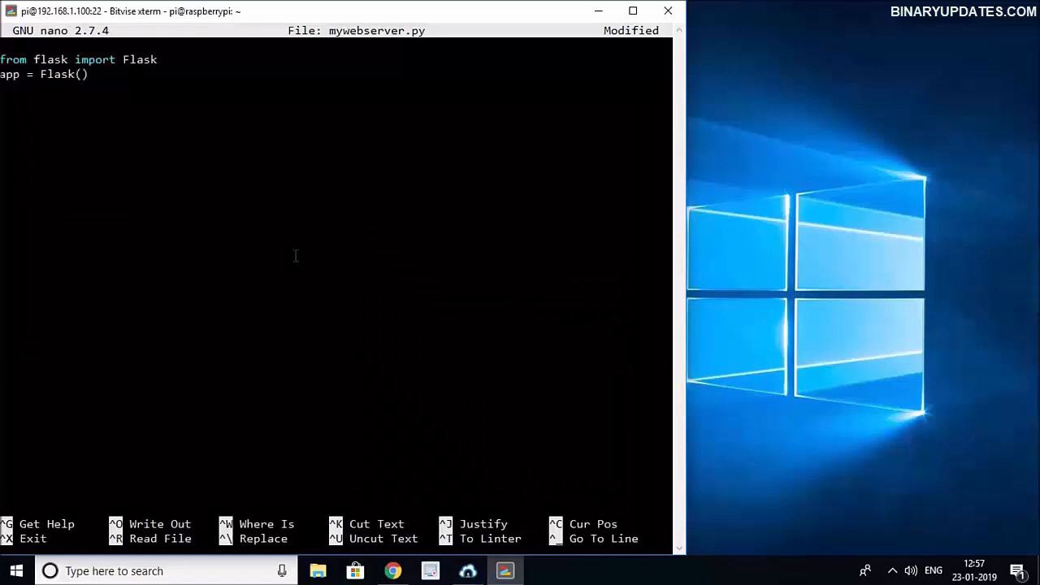
{"action": "type", "text": "__name"}
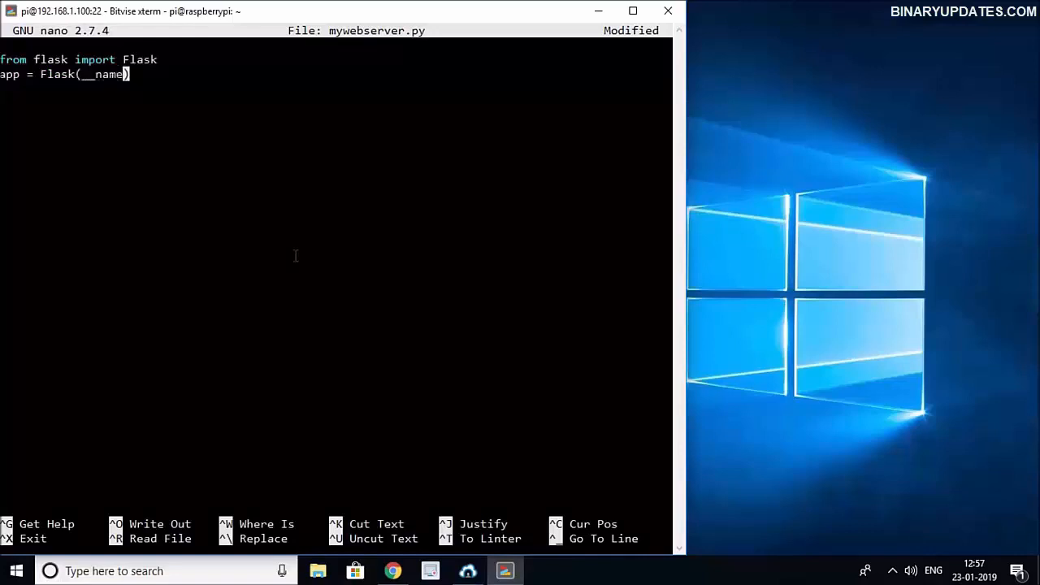
{"action": "key", "text": "Enter"}
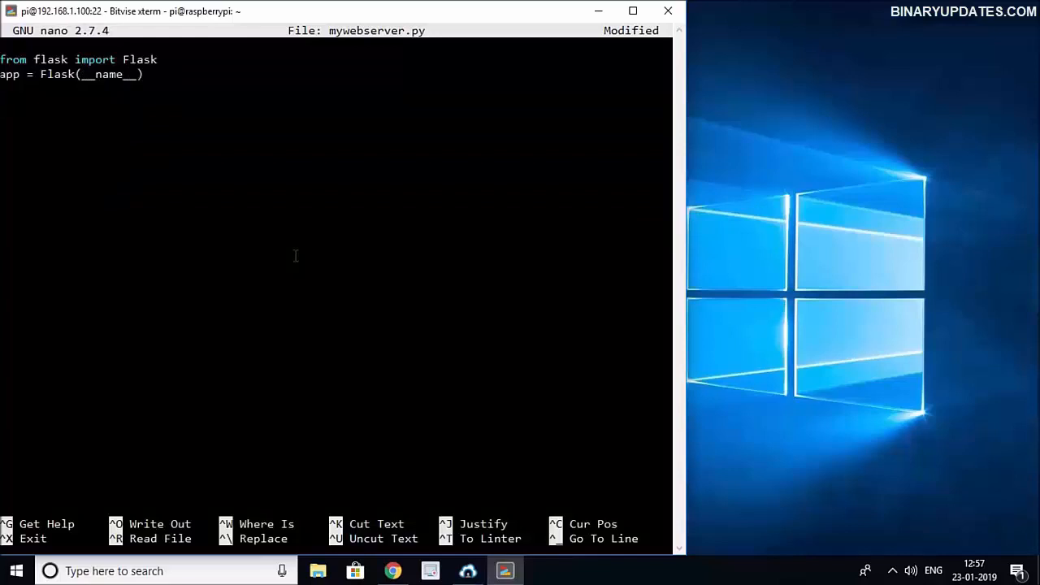
{"action": "type", "text": "@a"}
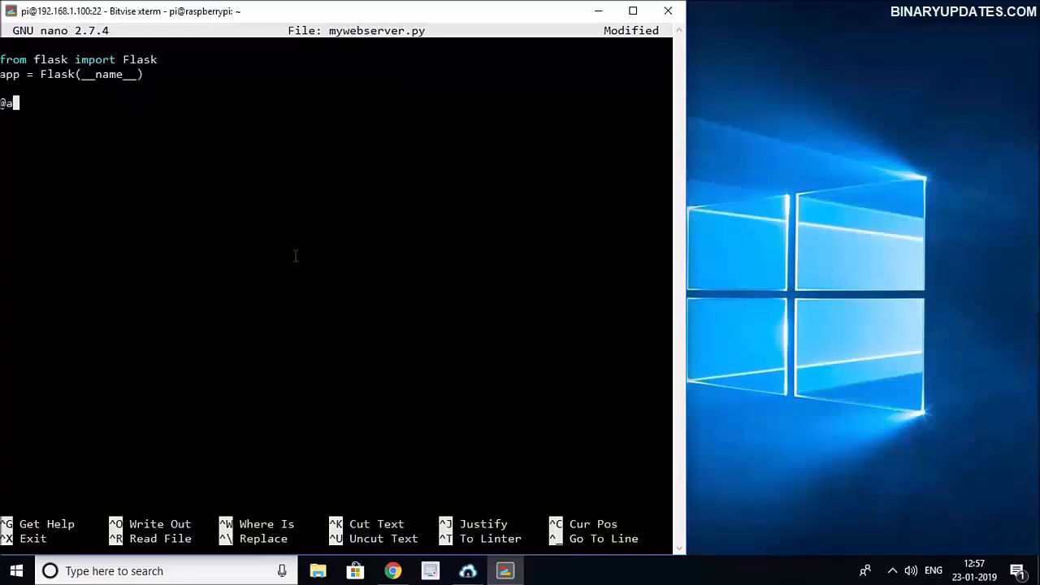
{"action": "type", "text": "pp.rout"}
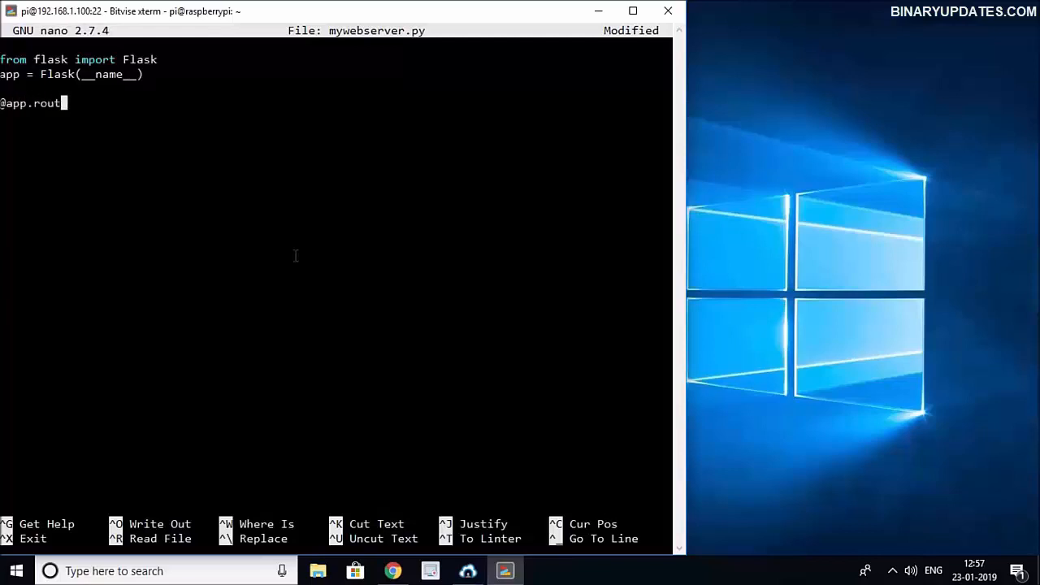
{"action": "type", "text": "()"}
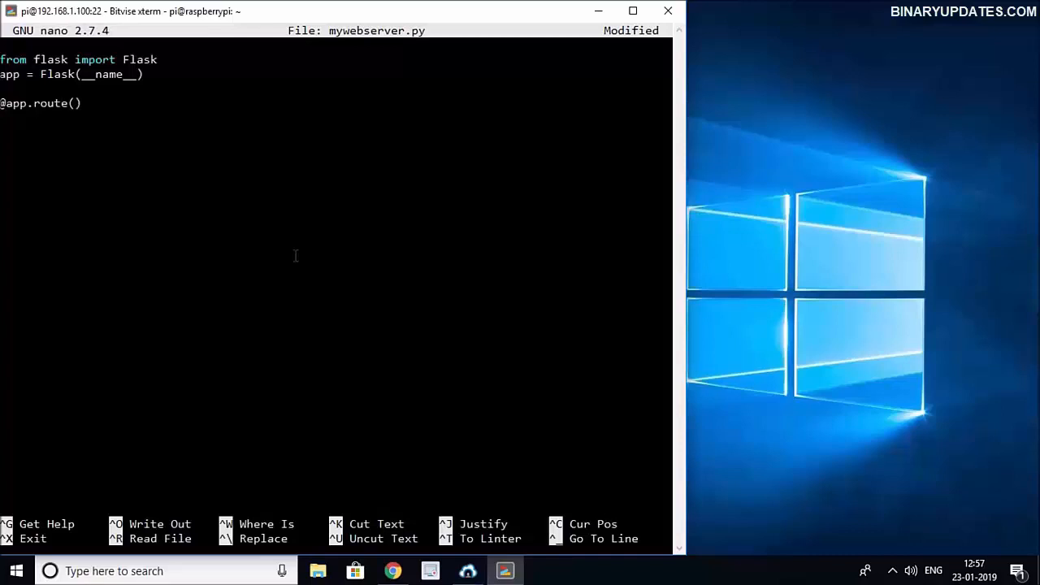
{"action": "type", "text": "\""}
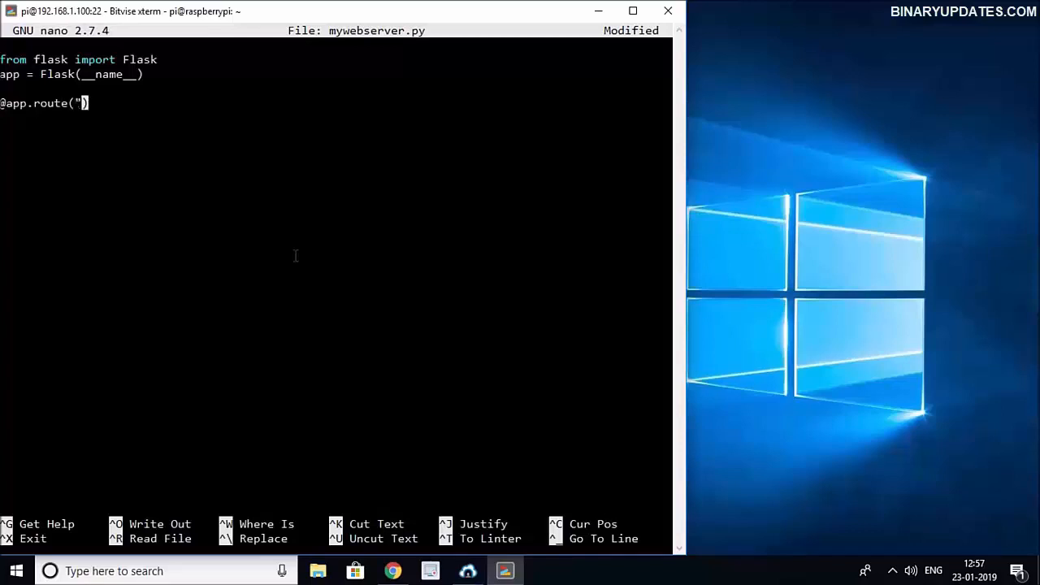
{"action": "type", "text": "\""}
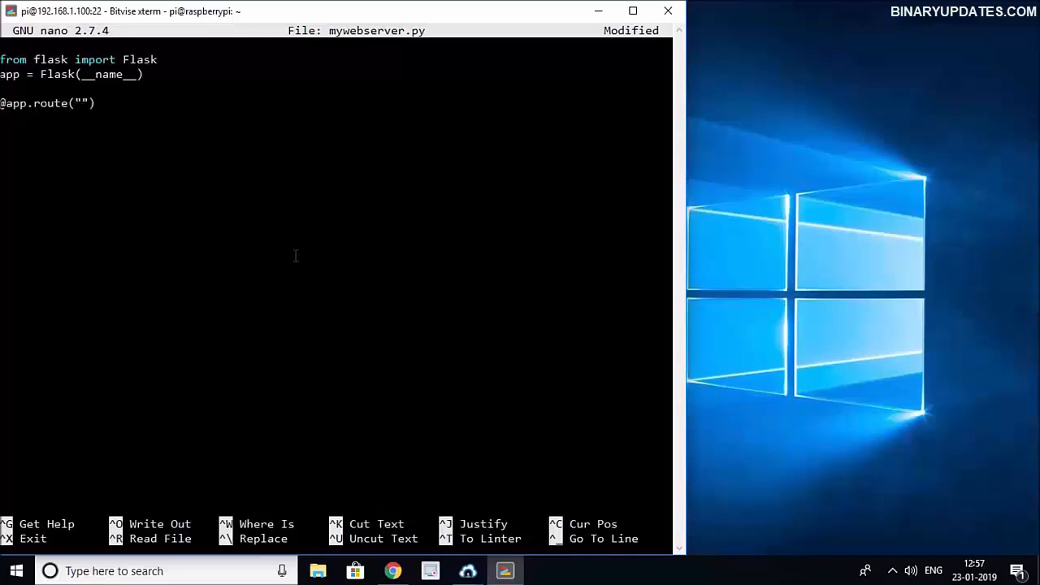
{"action": "type", "text": "/"}
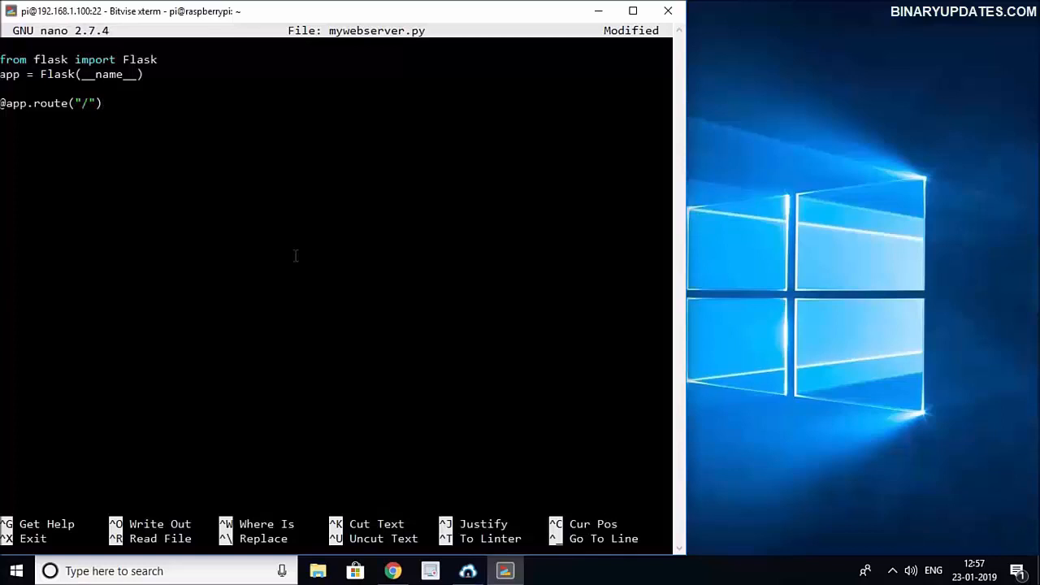
- Write a hello() function returning "Here I am Webserver"
{"action": "key", "text": "Return"}
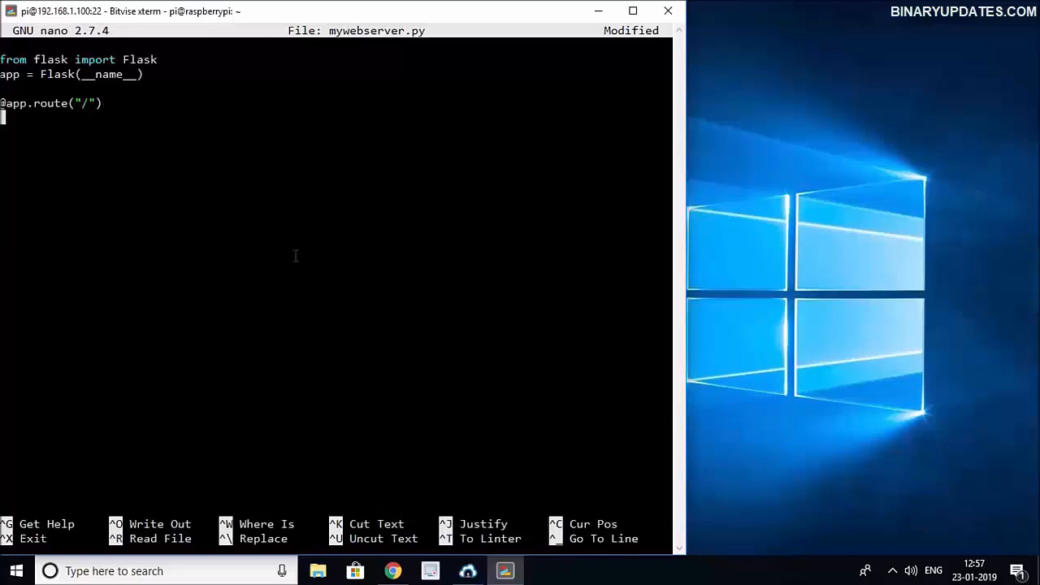
{"action": "type", "text": "def"}
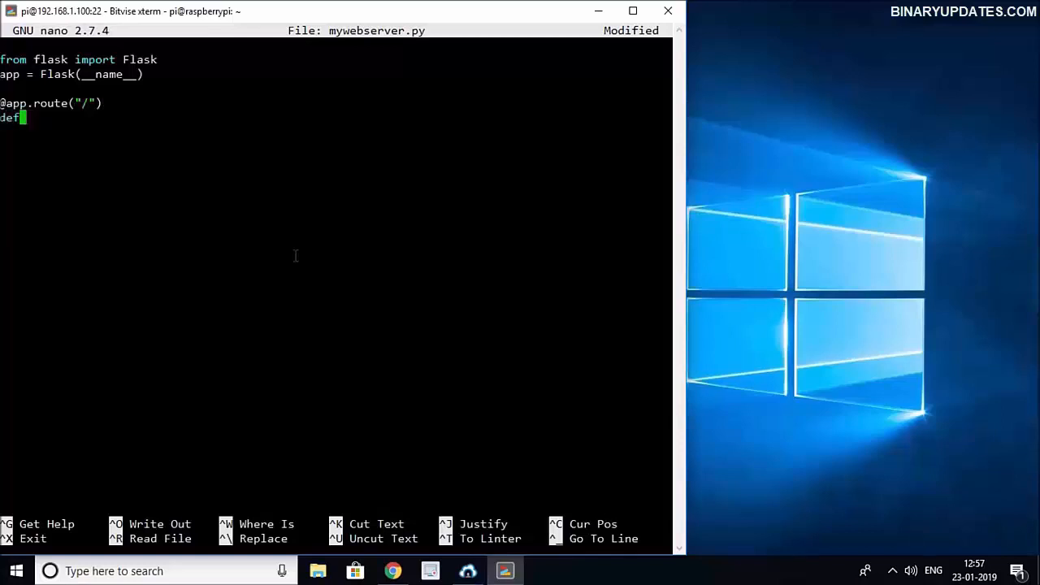
{"action": "type", "text": "hello"}
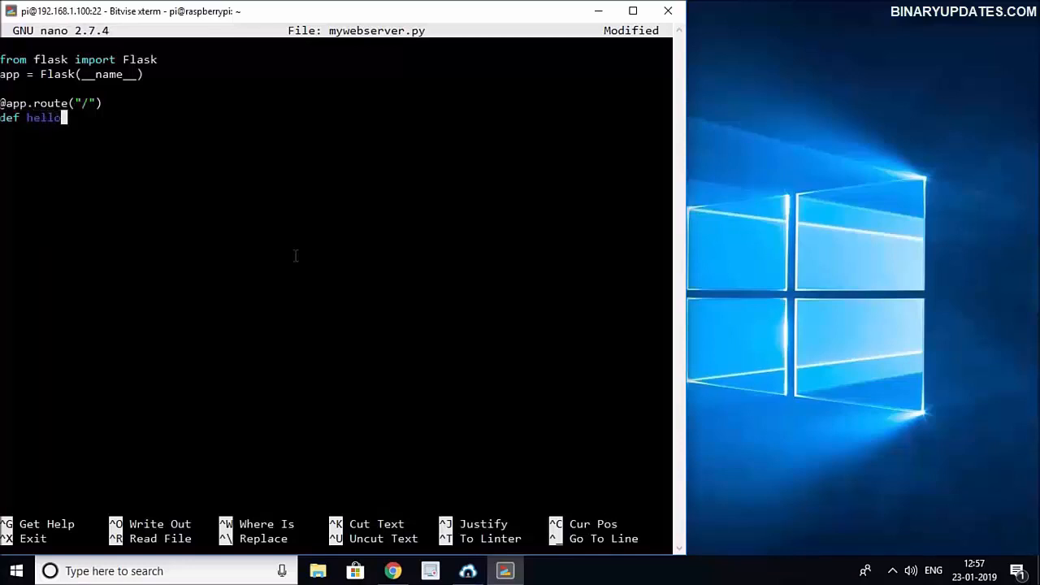
{"action": "type", "text": "():"}
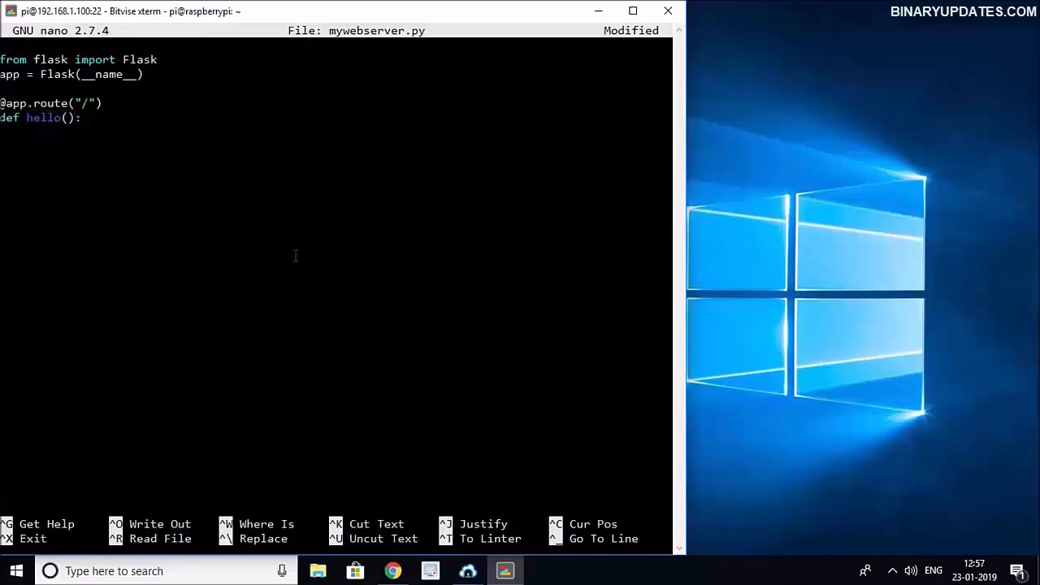
{"action": "type", "text": "re"}
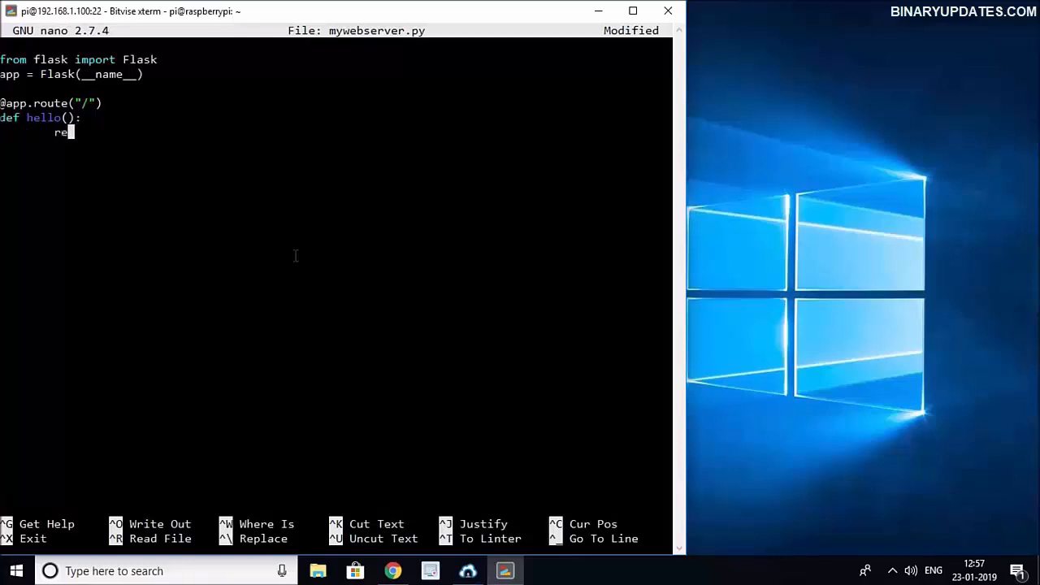
{"action": "type", "text": "turn"}
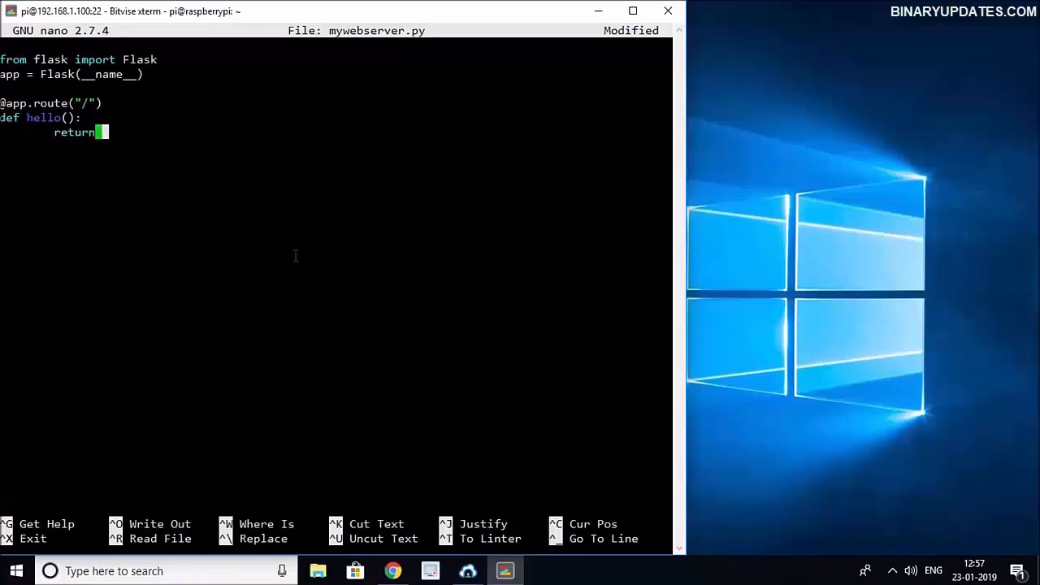
{"action": "type", "text": "\"Here\""}
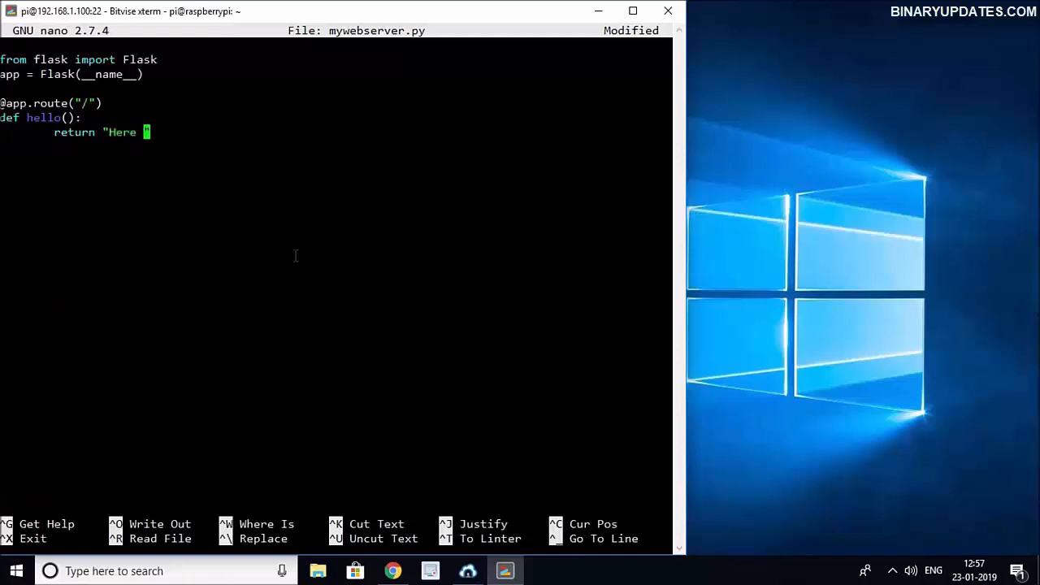
{"action": "type", "text": "I am"}
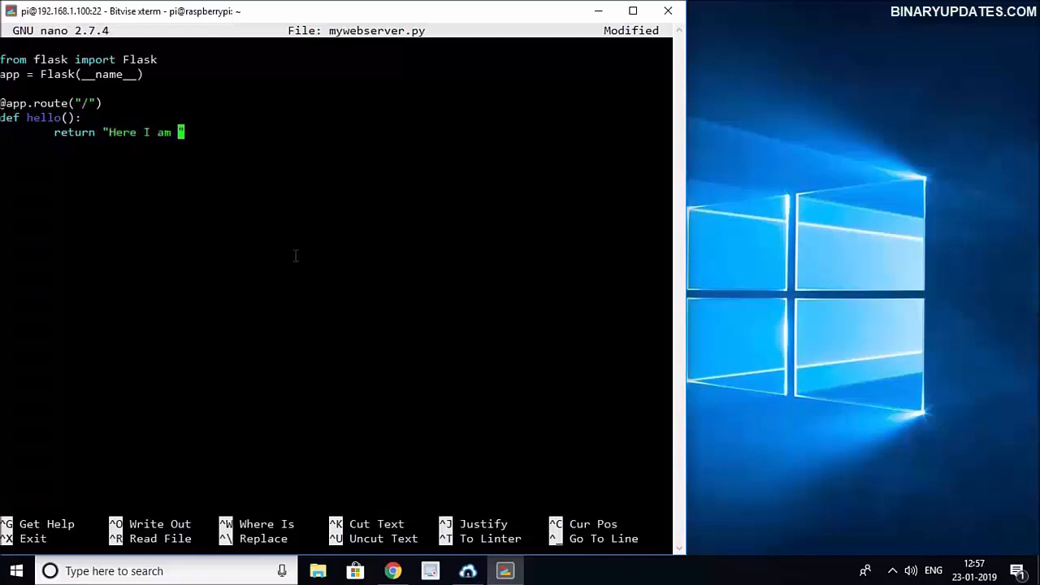
{"action": "type", "text": "Webs"}
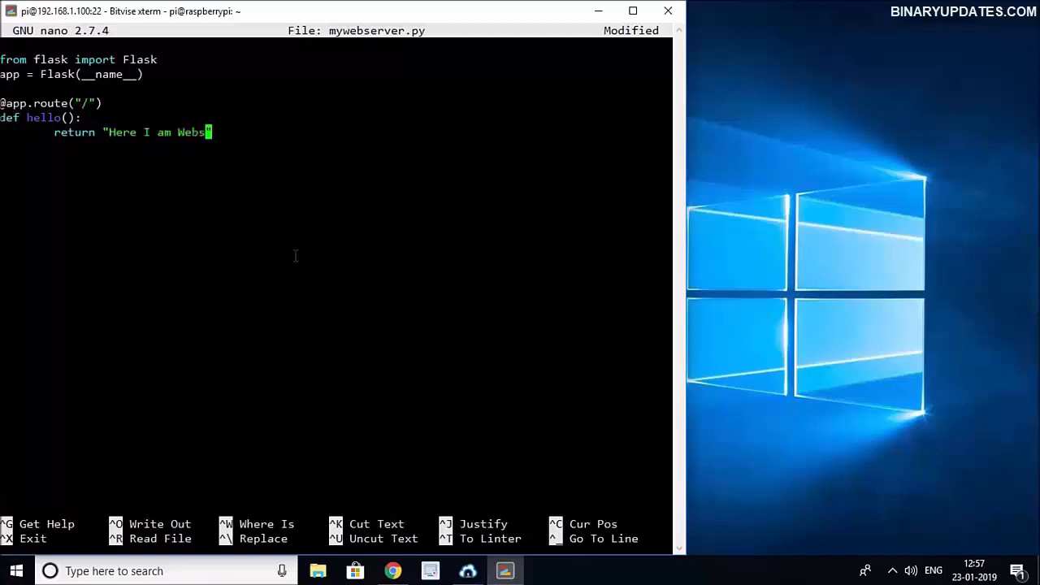
{"action": "type", "text": "erver\""}
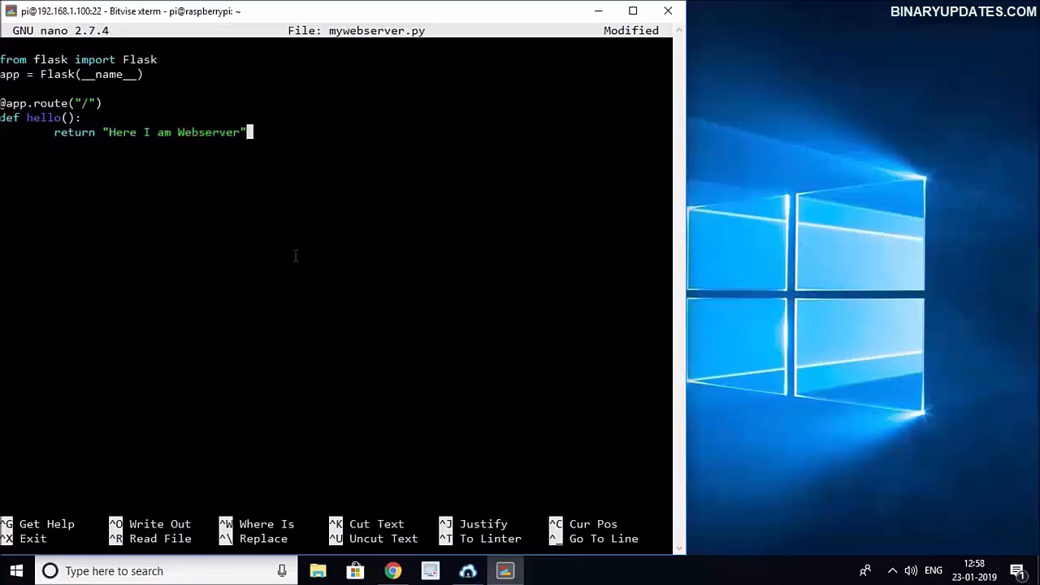
{"action": "key", "text": "Return"}
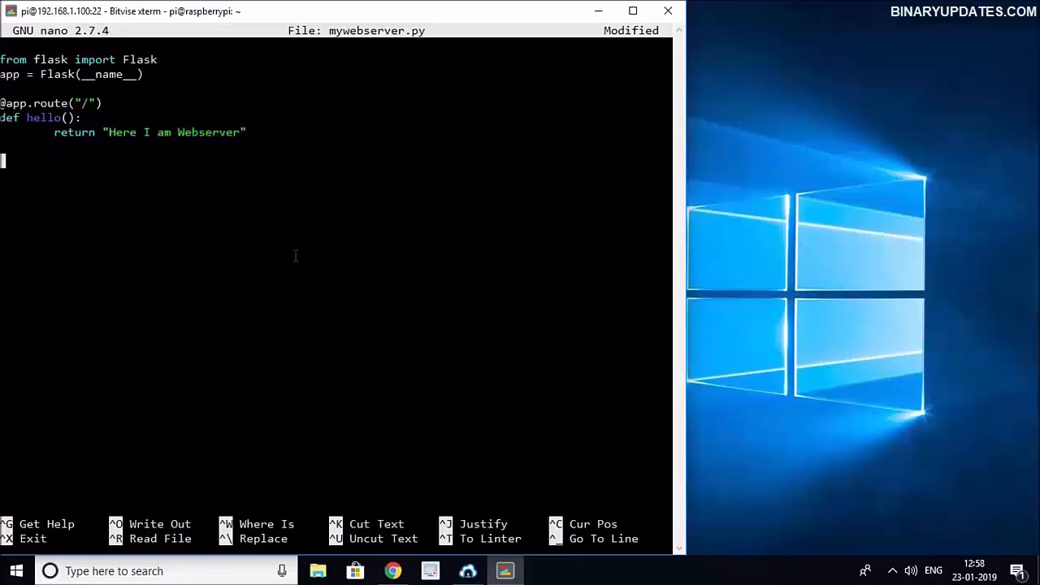
- Add the if __name__ == "__main__" check on a new line
{"action": "type", "text": "if"}
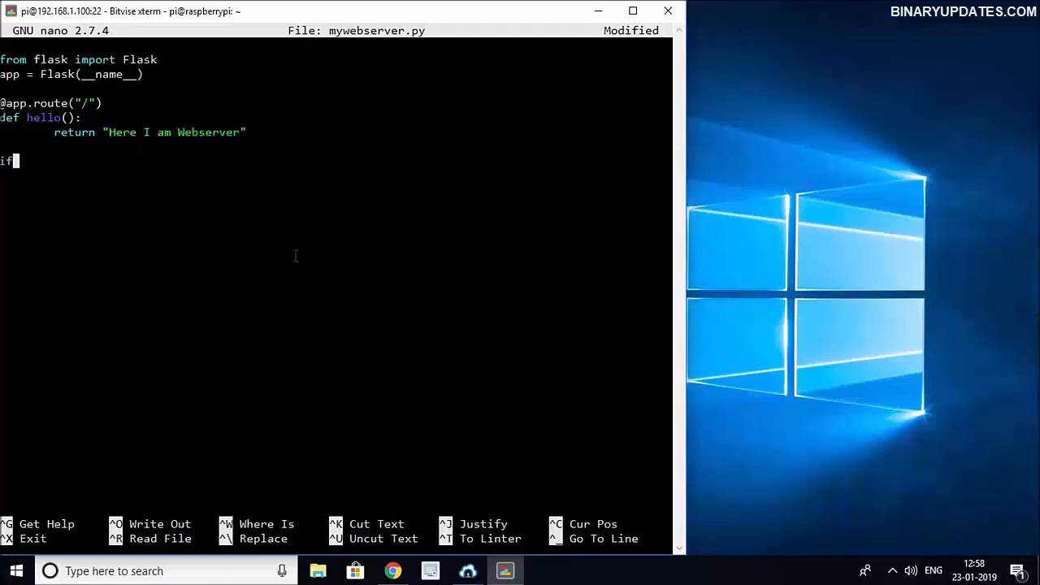
{"action": "type", "text": "__name__ =="}
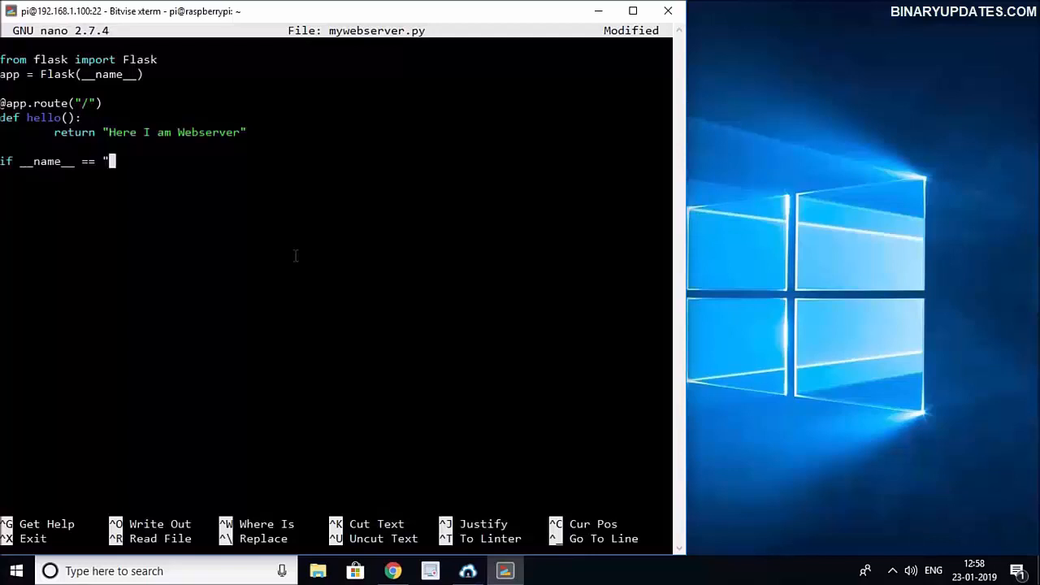
{"action": "type", "text": "\""}
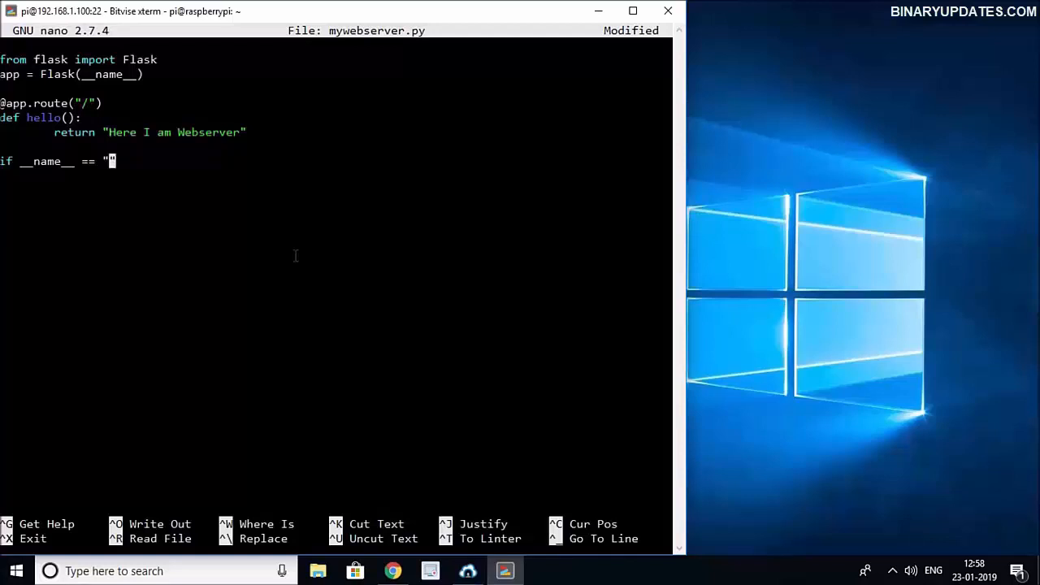
{"action": "type", "text": "\""}
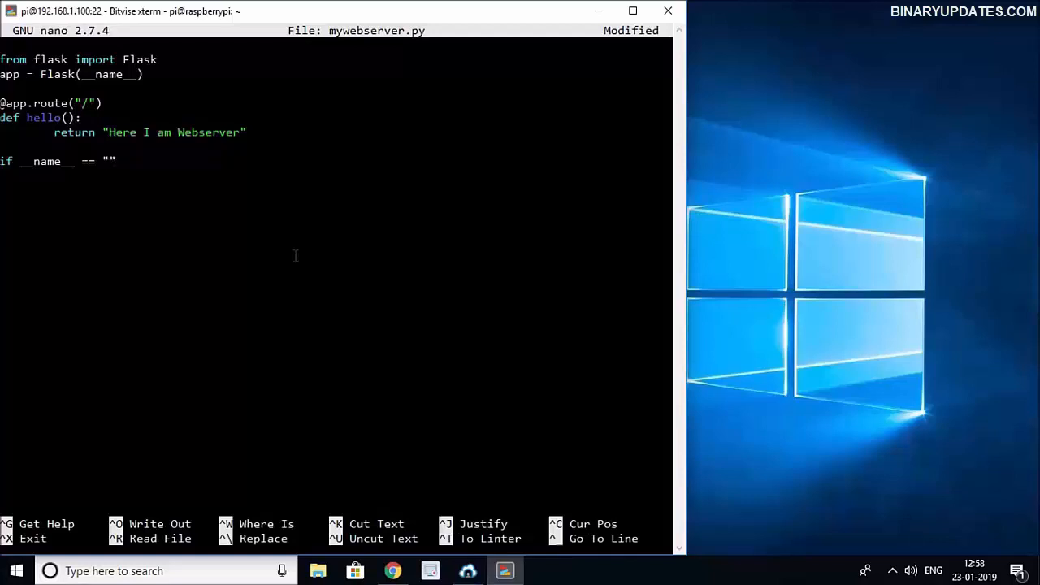
{"action": "type", "text": "__main"}
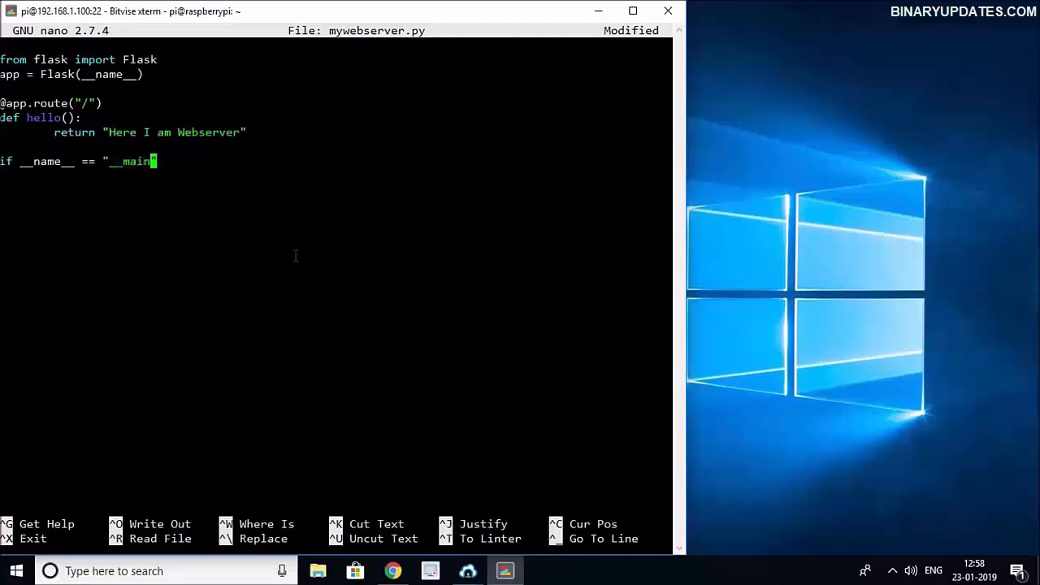
{"action": "key", "text": "Return"}
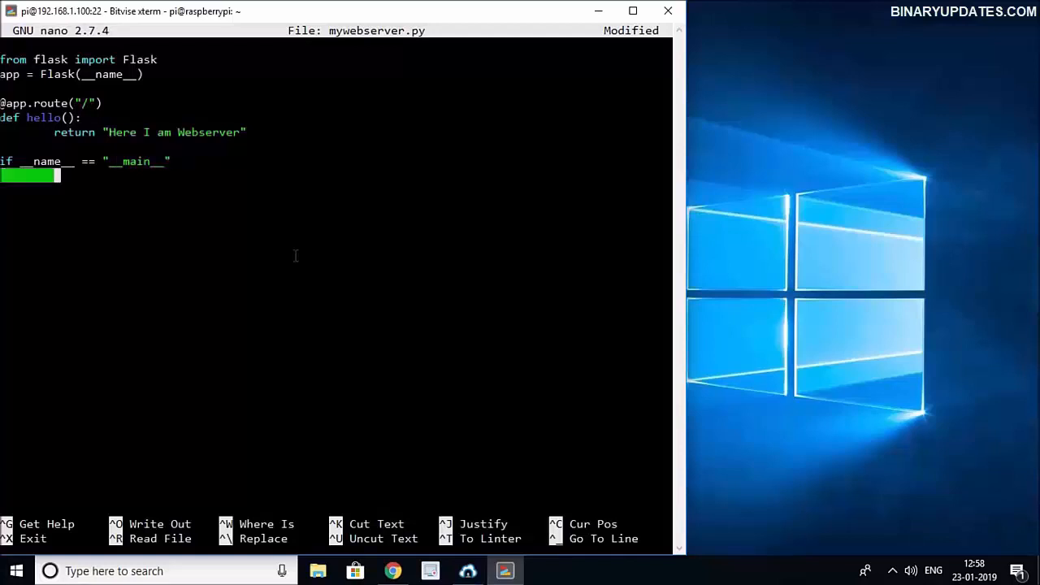
- Add app.run with host 0.0.0.0, port 80 and debug=True
{"action": "type", "text": "app.ru"}
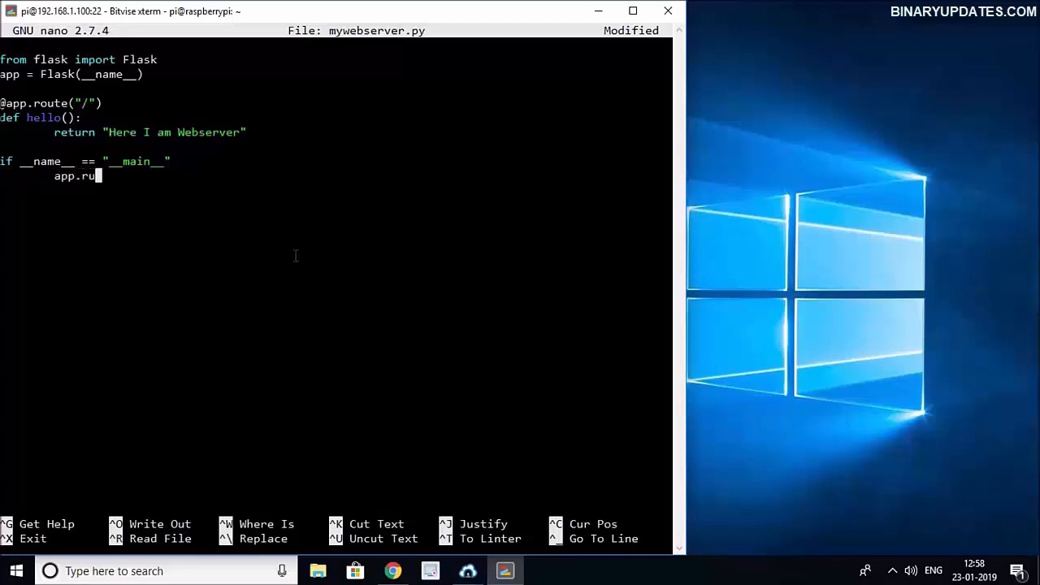
{"action": "type", "text": "()"}
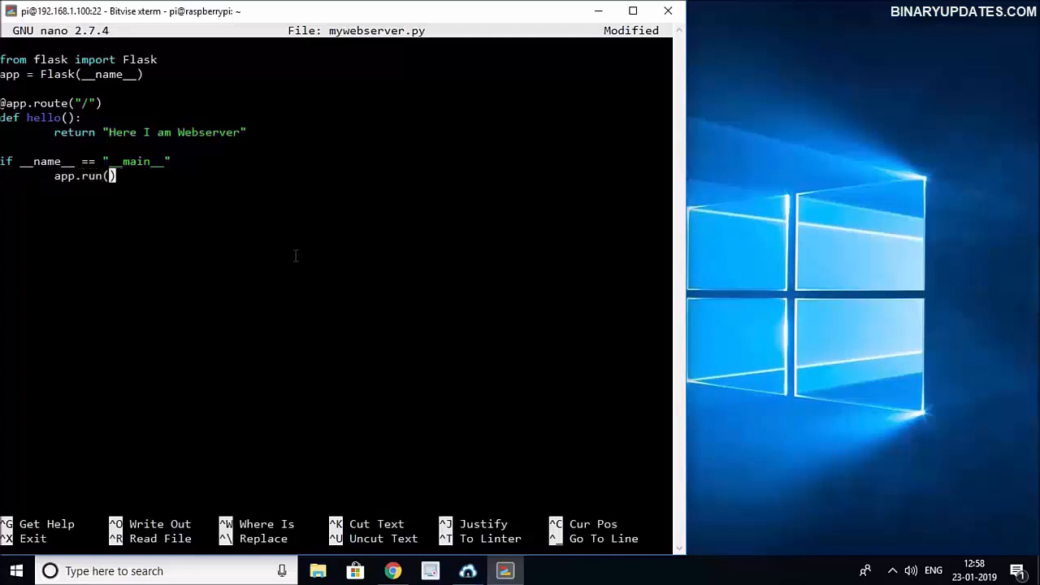
{"action": "type", "text": "hots"}
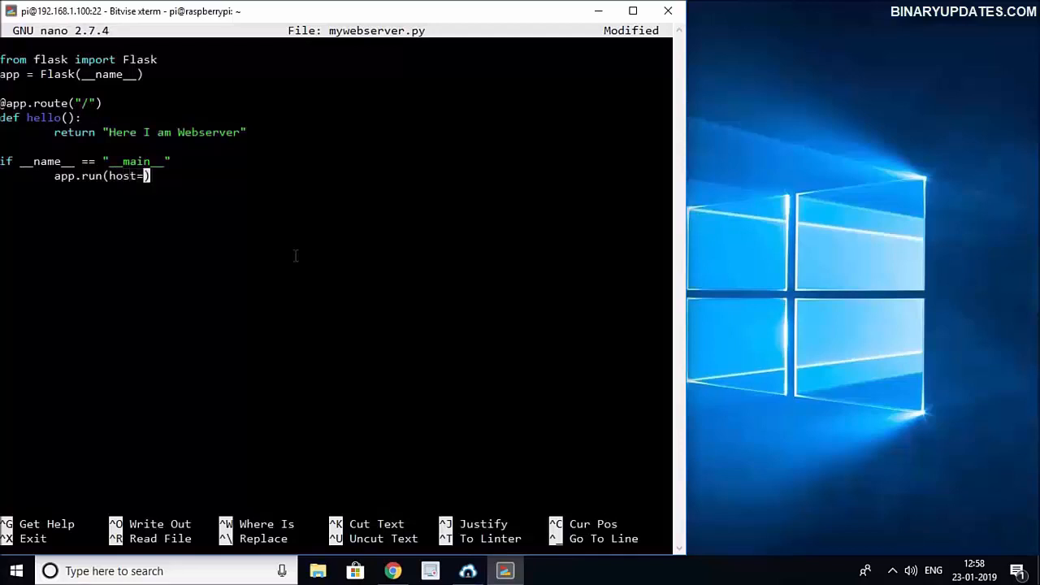
{"action": "type", "text": "\"\""}
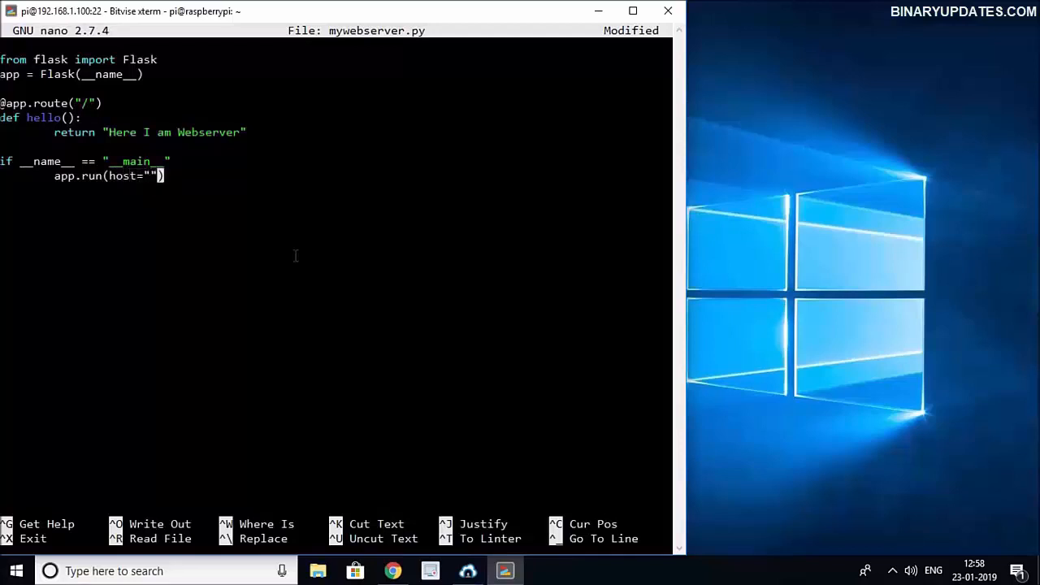
{"action": "type", "text": "0.0"}
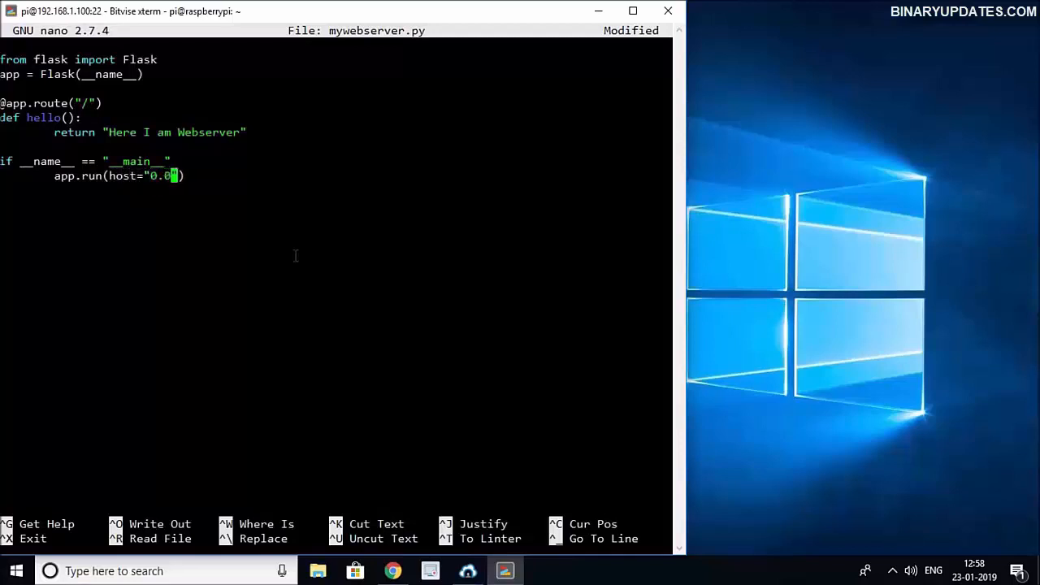
{"action": "type", "text": ".0.0"}
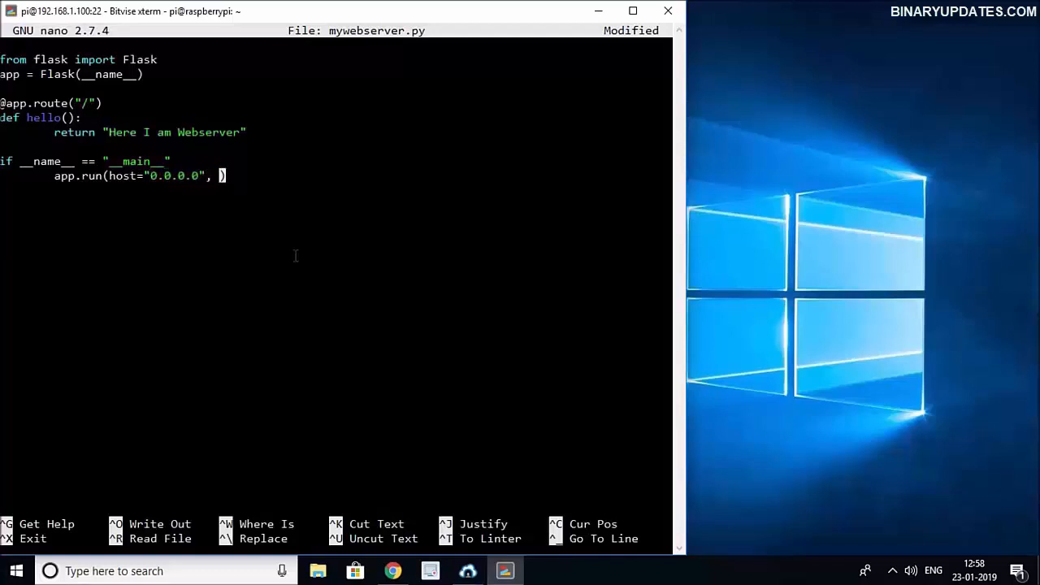
{"action": "type", "text": "port="}
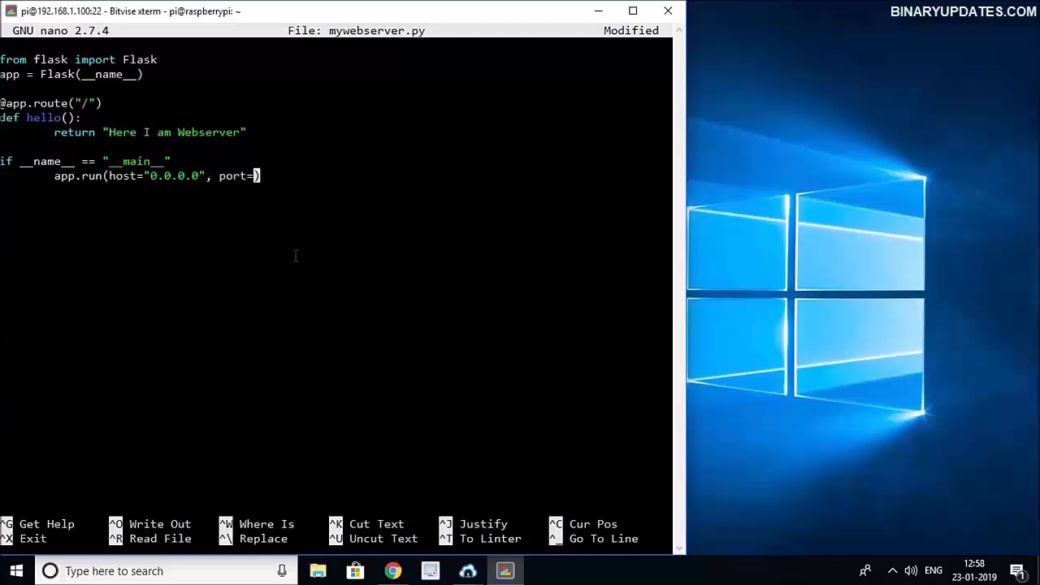
{"action": "type", "text": "80"}
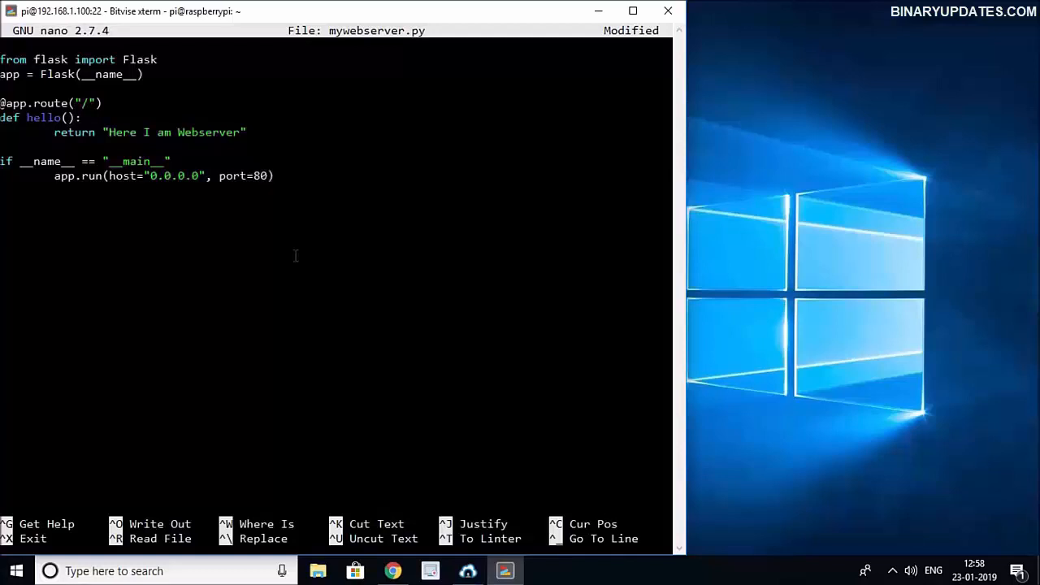
{"action": "type", "text": ","}
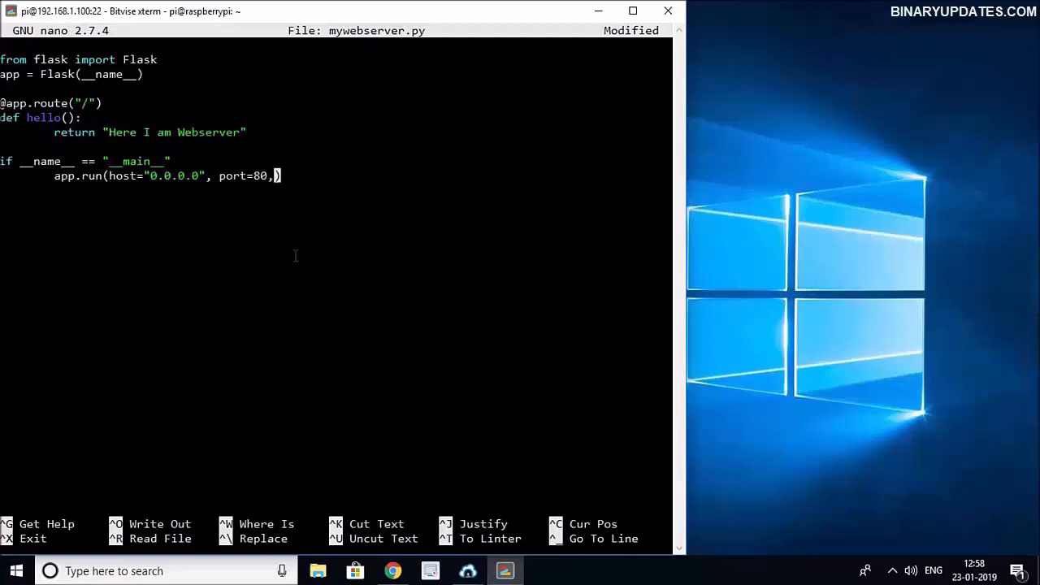
{"action": "type", "text": "debug"}
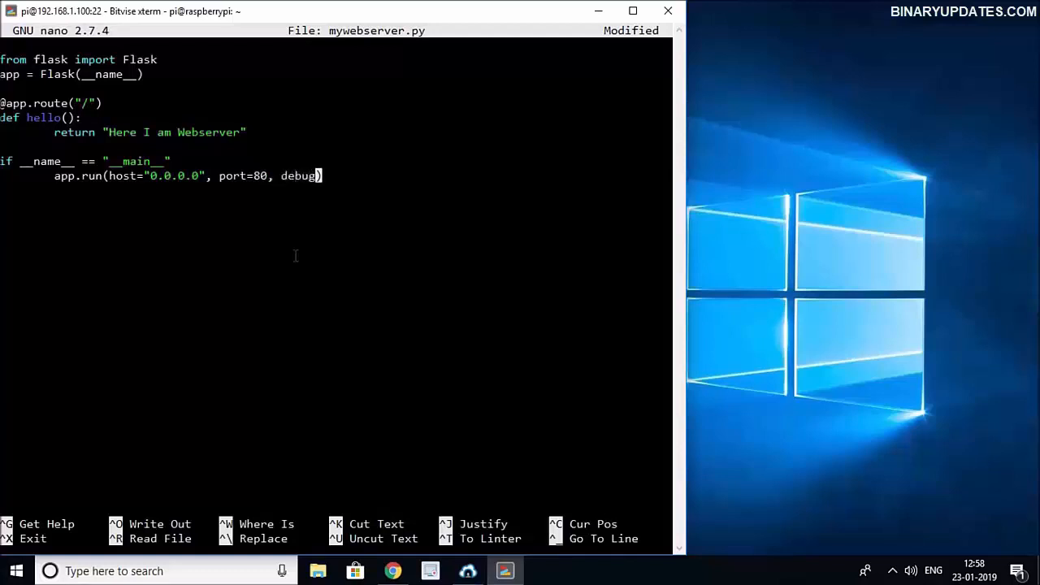
{"action": "type", "text": "=Tru"}
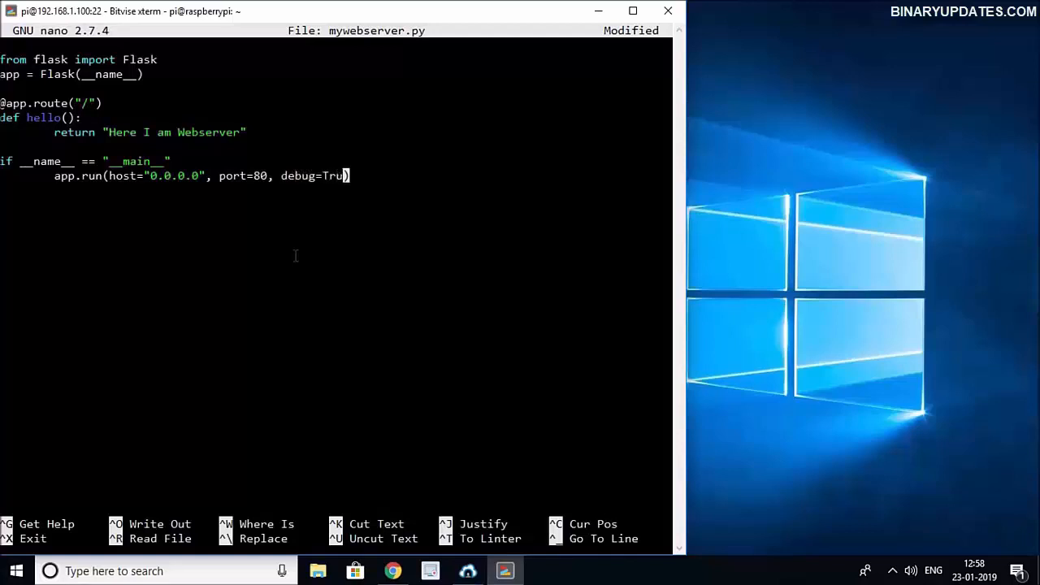
{"action": "type", "text": "e"}
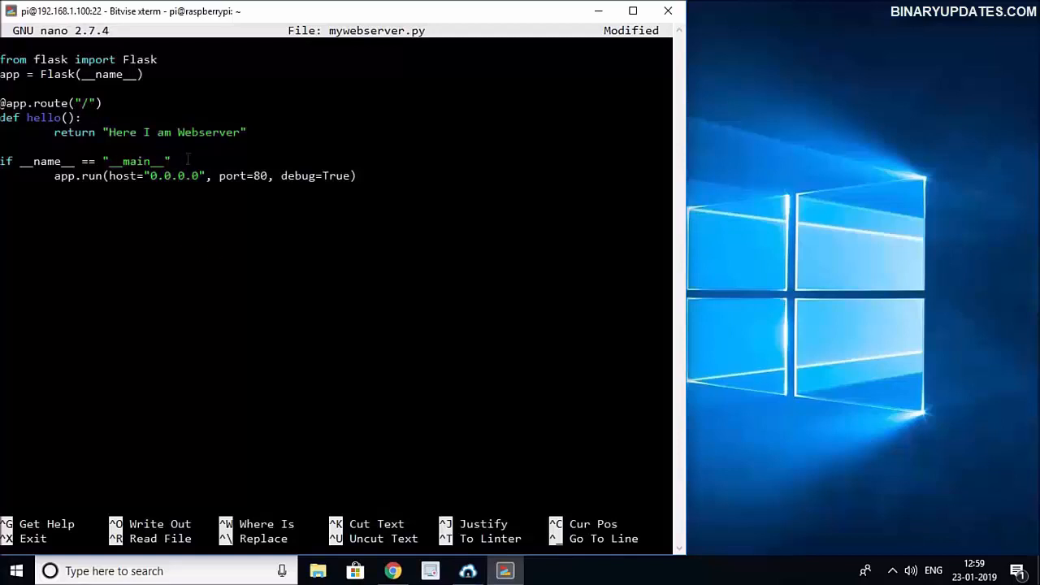
- Add the missing colon after __main__, save mywebserver.py (9 lines) and exit nano
{"action": "type", "text": ":"}
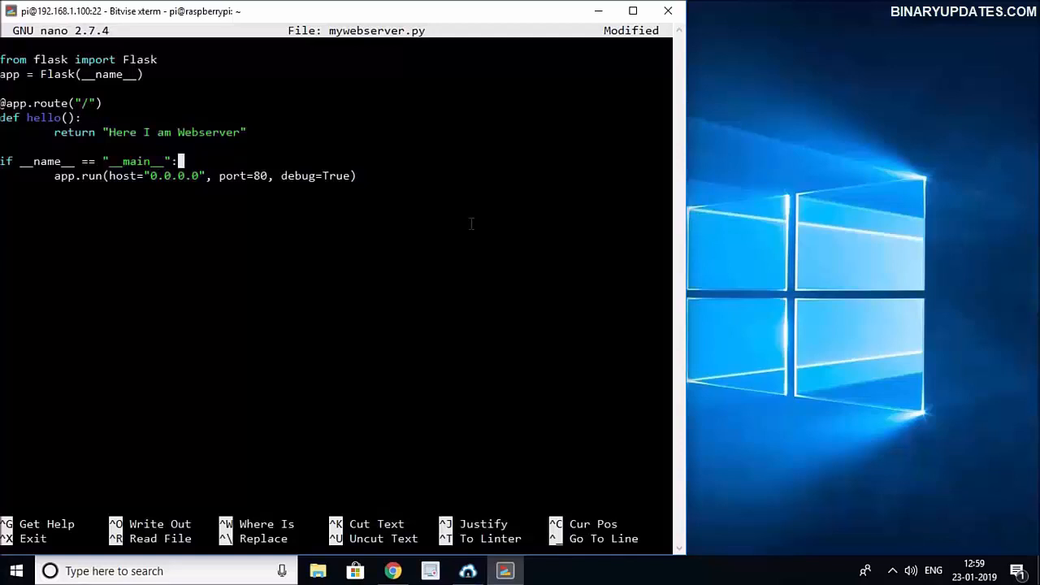
{"action": "key", "text": "ctrl+o"}
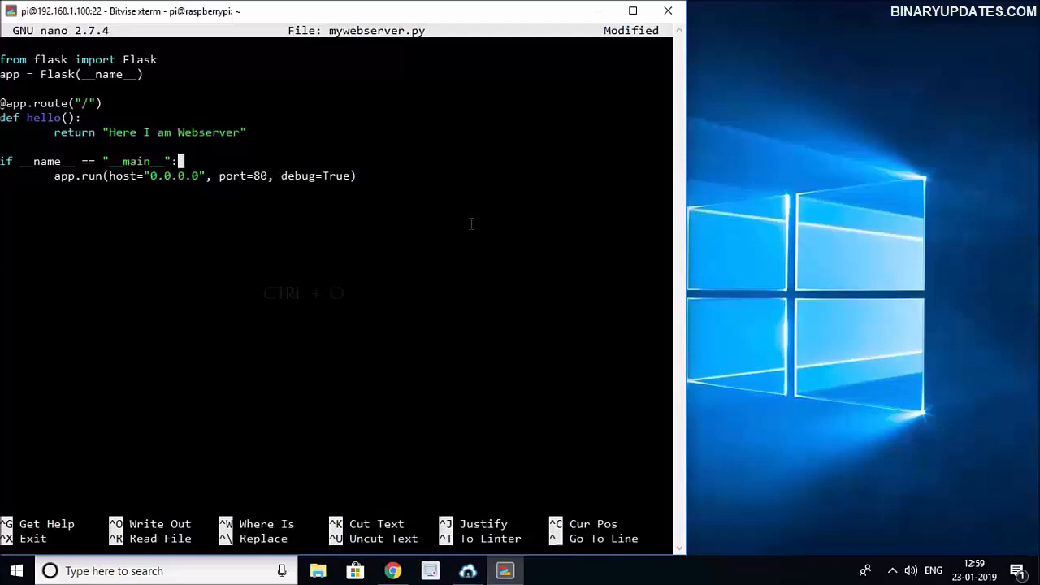
{"action": "key", "text": "ctrl+o"}
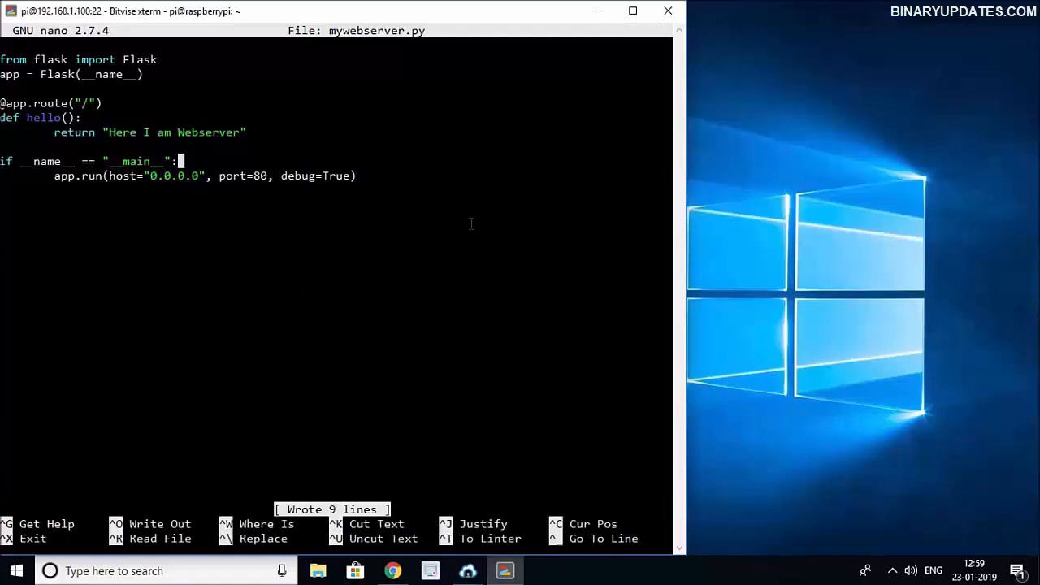
{"action": "key", "text": "ctrl+x"}
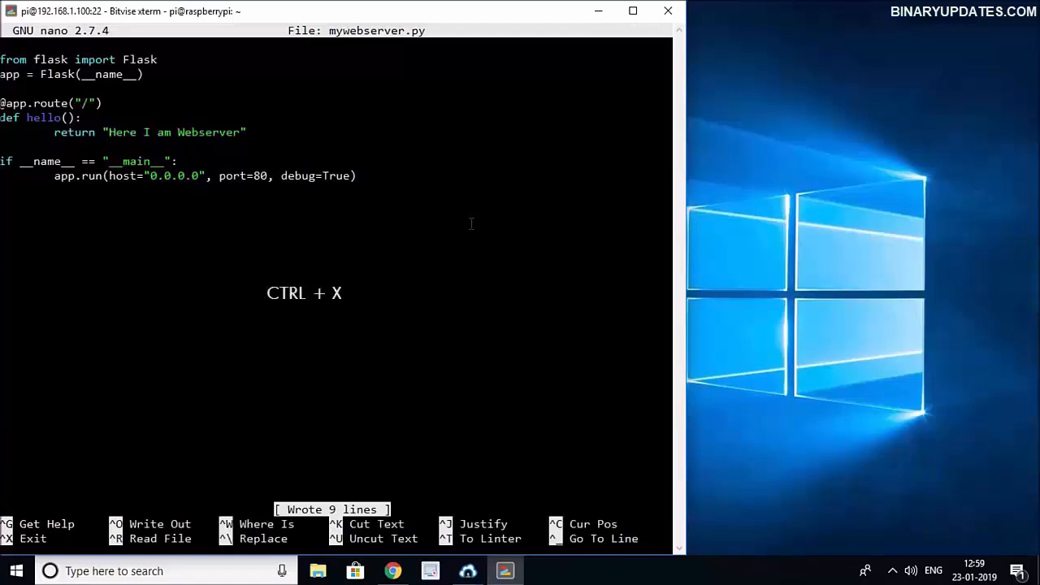
- List the home folder, then launch mywebserver.py with sudo python3
{"action": "key", "text": "ctrl+x"}
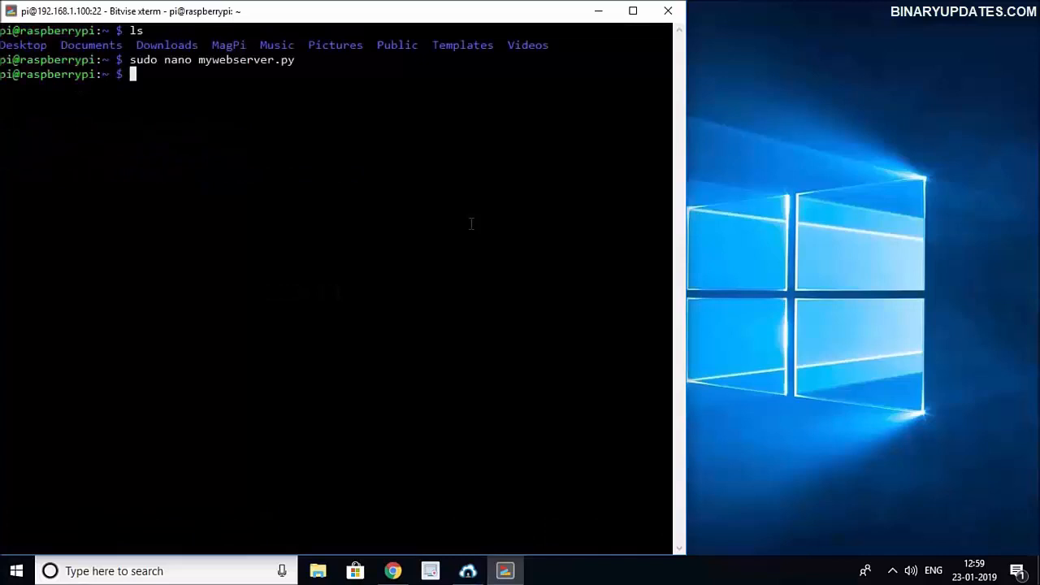
{"action": "key", "text": "Return"}
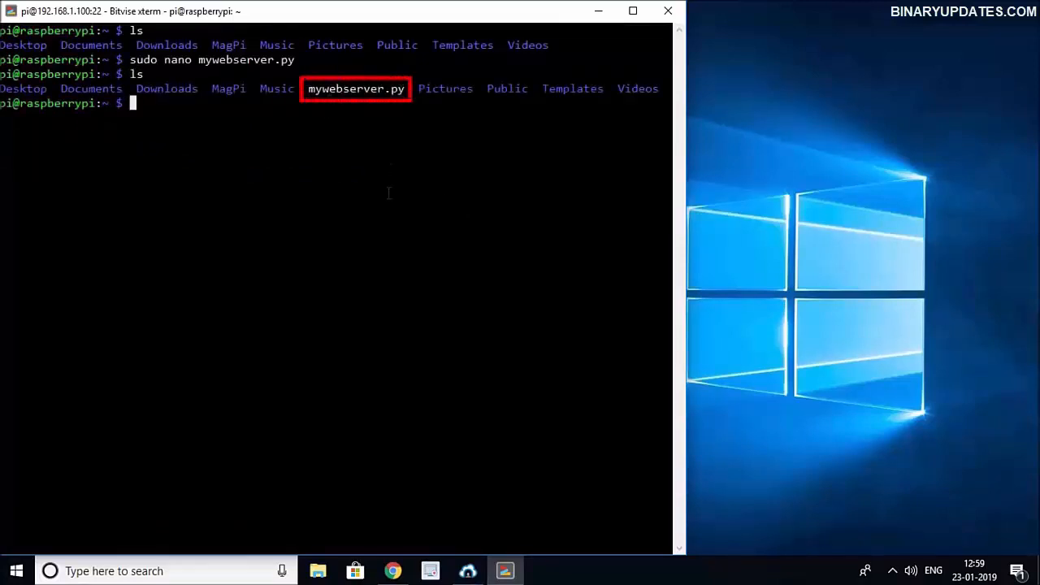
{"action": "type", "text": "sudo"}
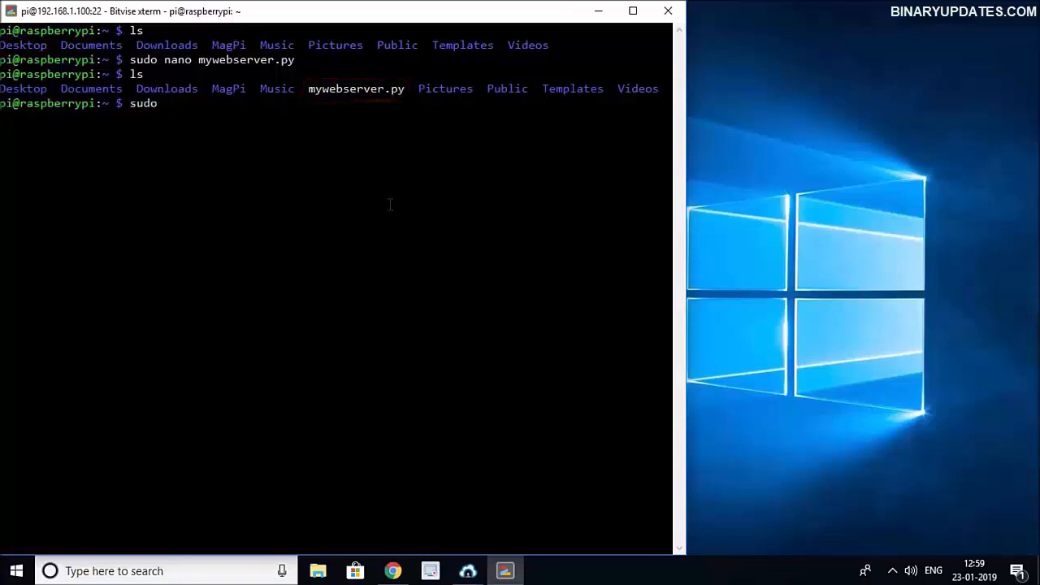
{"action": "type", "text": "python"}
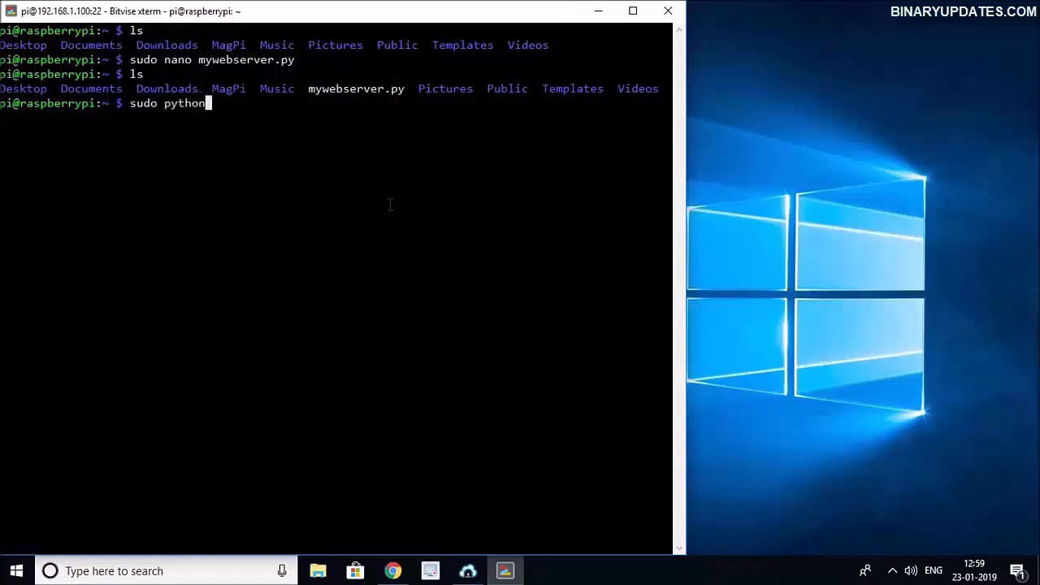
{"action": "type", "text": "3"}
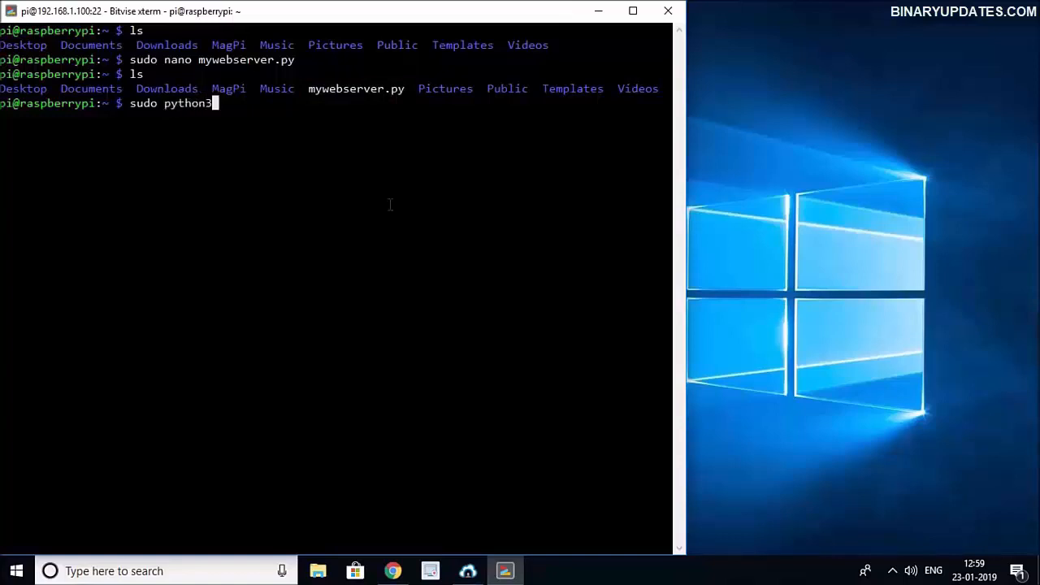
{"action": "type", "text": "mywebserver.py"}
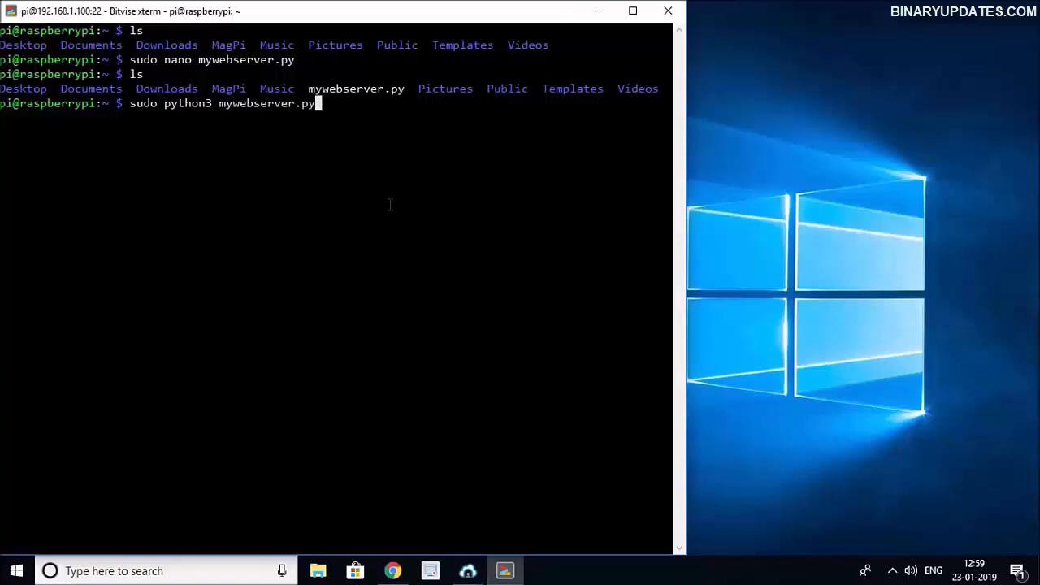
{"action": "key", "text": "Return"}
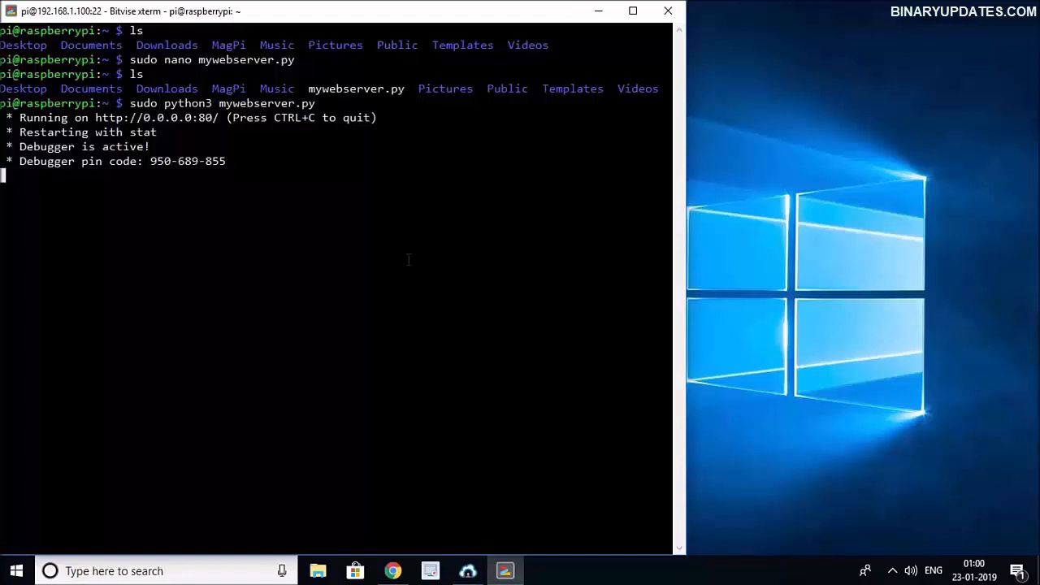
- Enter the Pi's address 192.168.1.100:80 in Chrome's address bar
{"action": "left_click", "coordinate": [393, 570]}
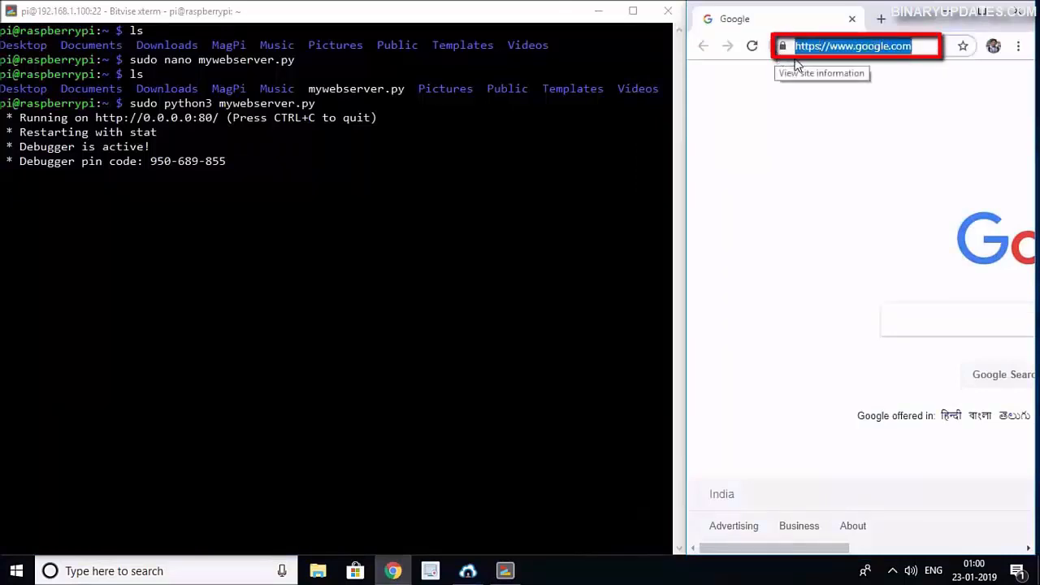
{"action": "mouse_move", "coordinate": [884, 71]}
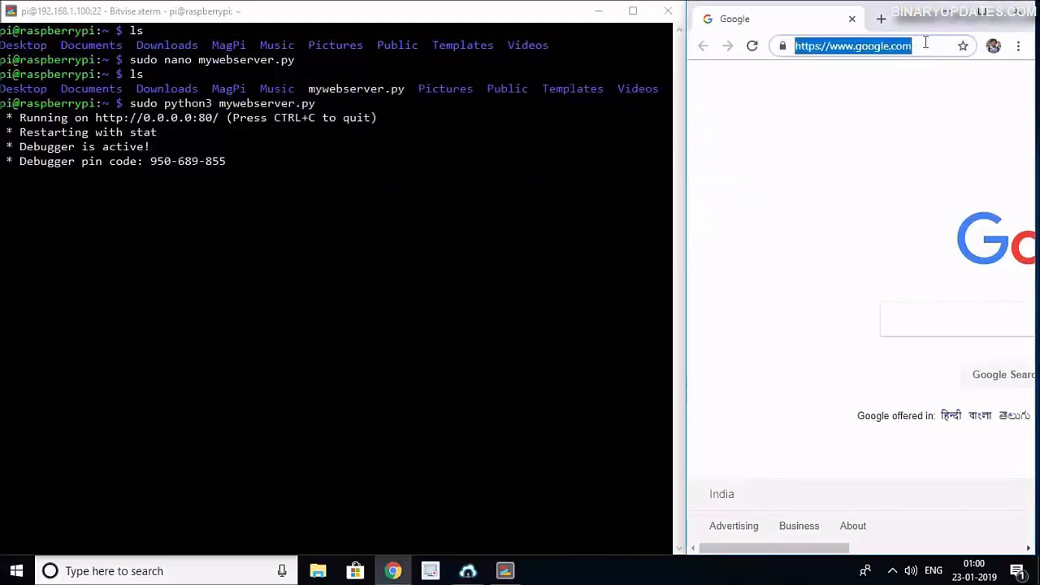
{"action": "right_click", "coordinate": [853, 45]}
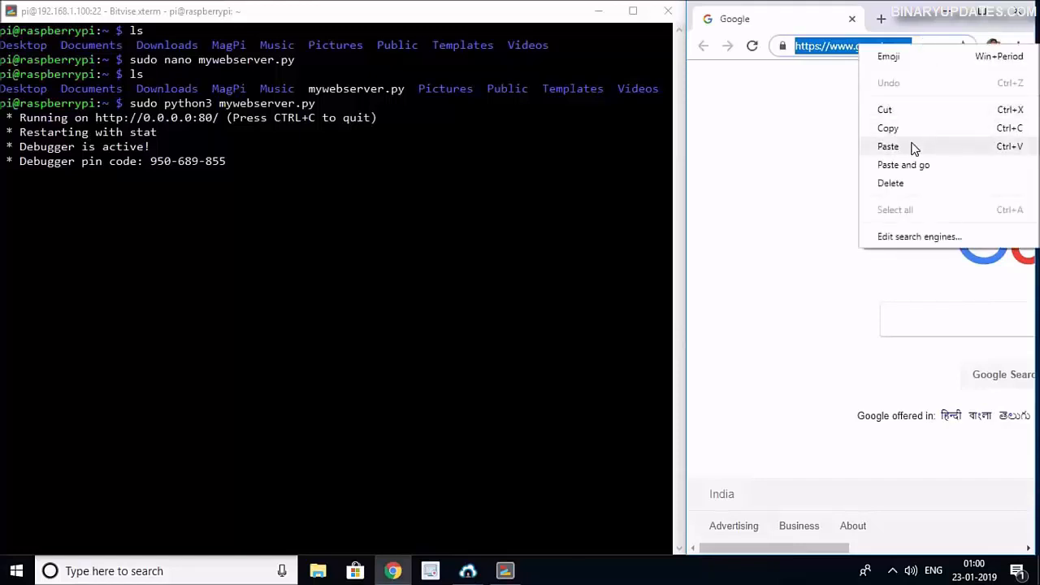
{"action": "left_click", "coordinate": [887, 146]}
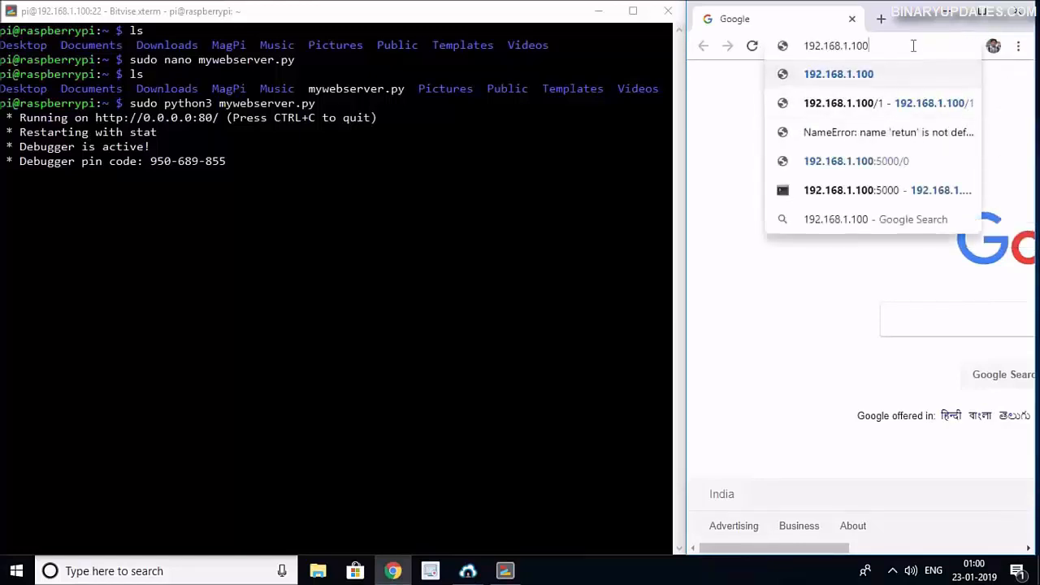
{"action": "type", "text": ":"}
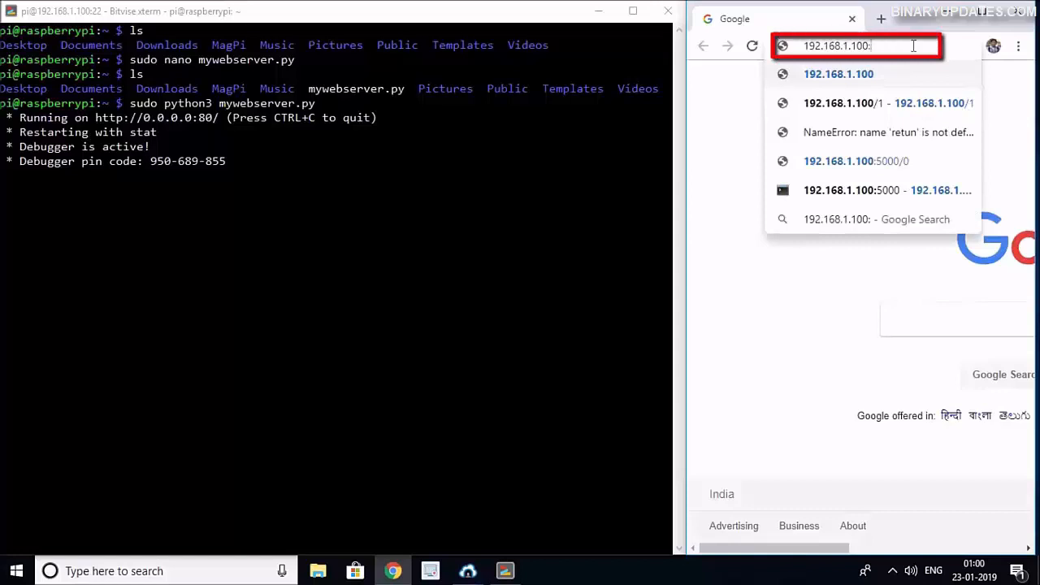
{"action": "type", "text": "80"}
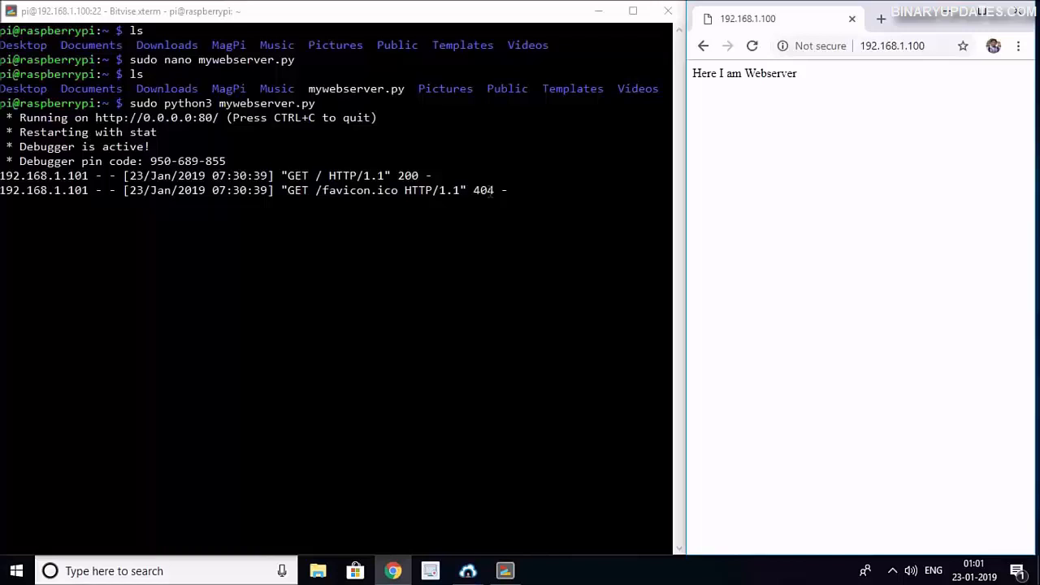
{"action": "mouse_move", "coordinate": [861, 62]}
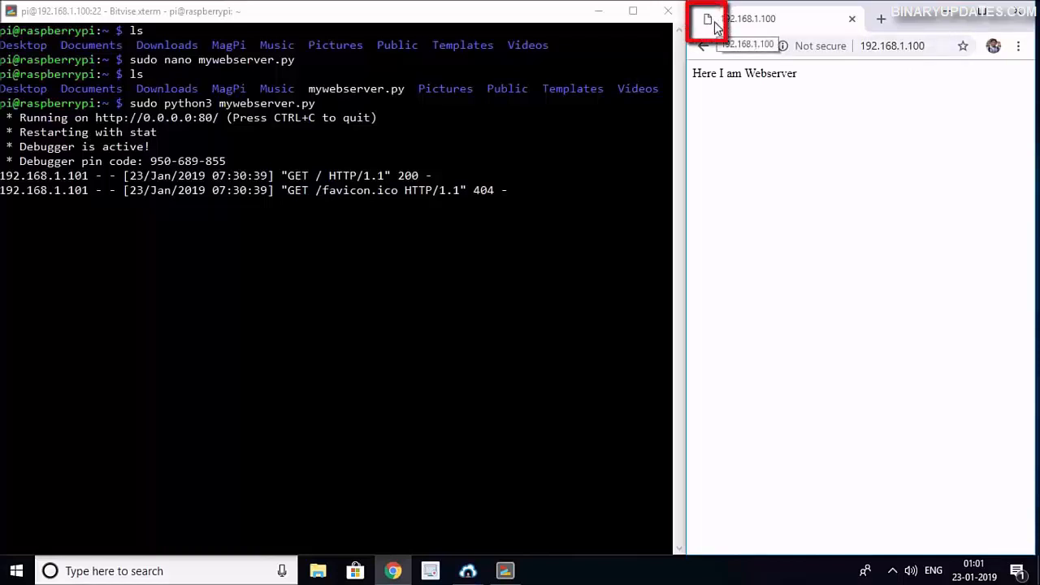
{"action": "mouse_move", "coordinate": [808, 122]}
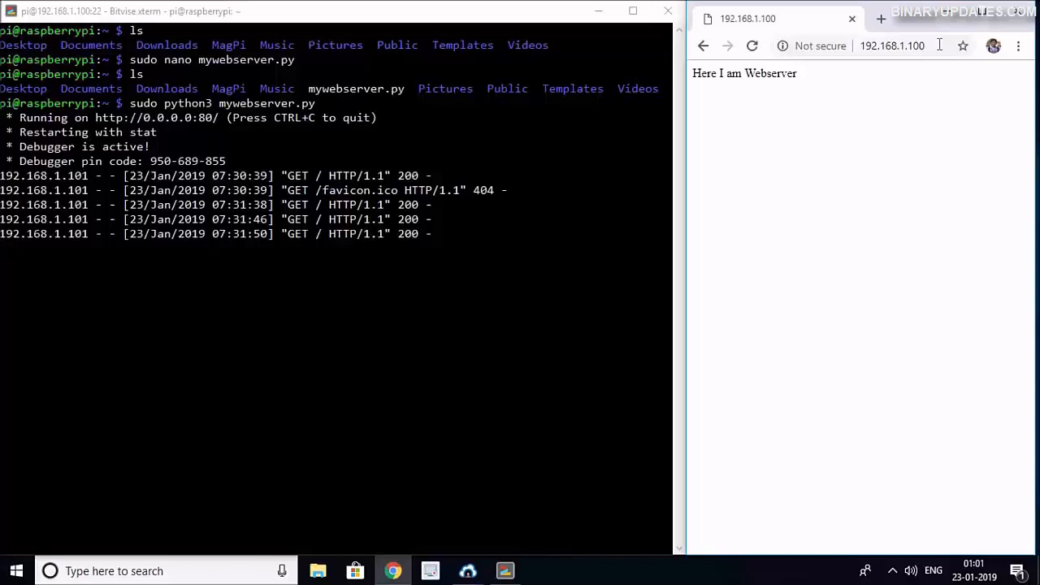
{"action": "mouse_move", "coordinate": [847, 113]}
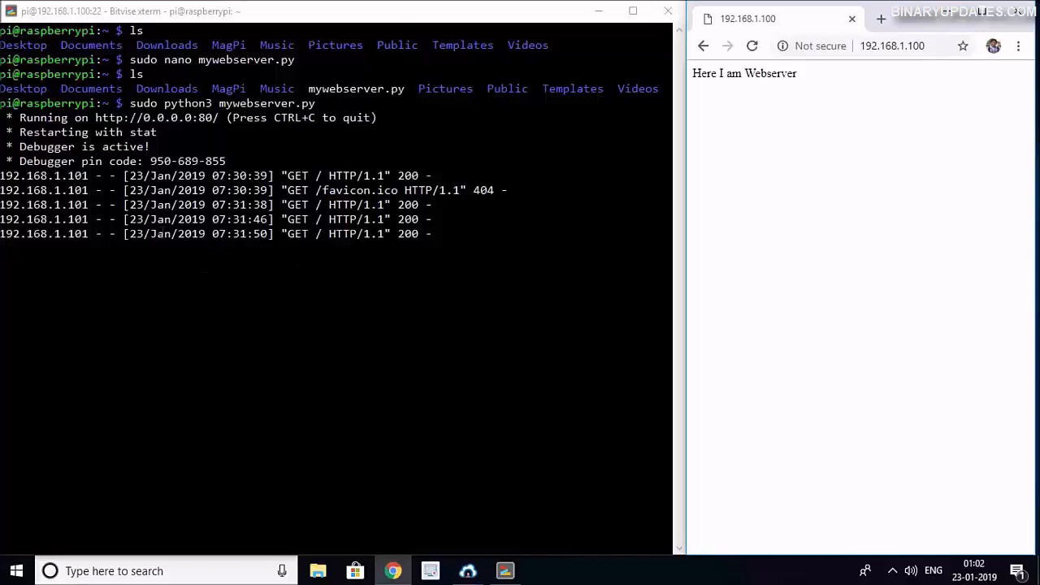
{"action": "mouse_move", "coordinate": [783, 236]}
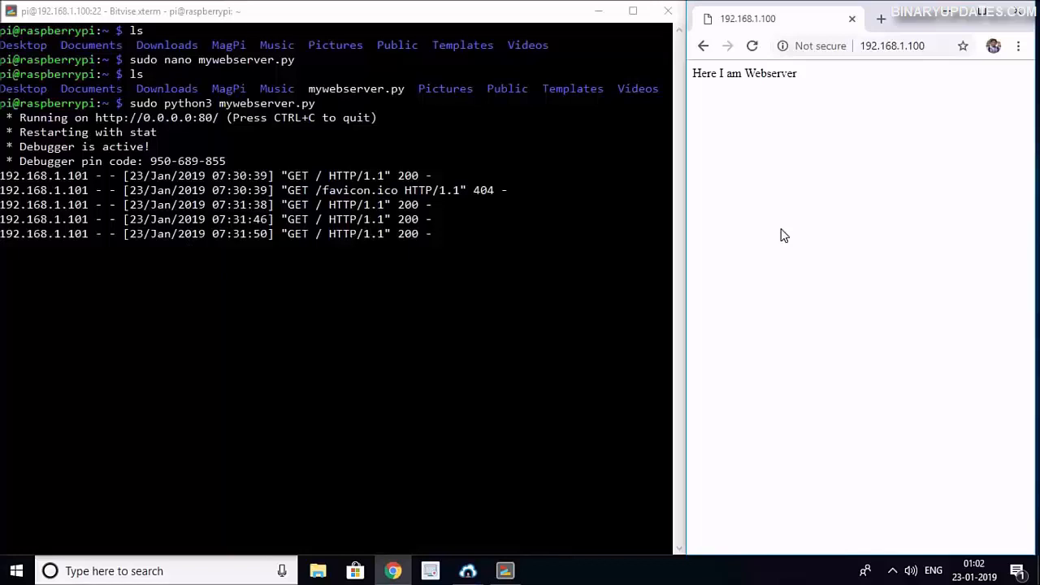
- Select the 192.168.1.100 server address in Chrome's address bar
{"action": "left_click", "coordinate": [893, 45]}
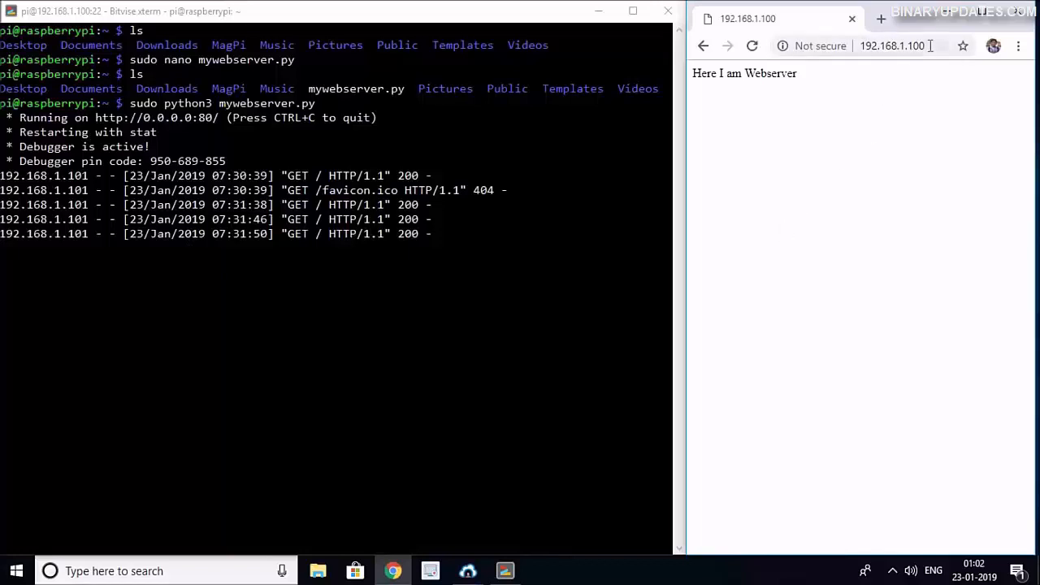